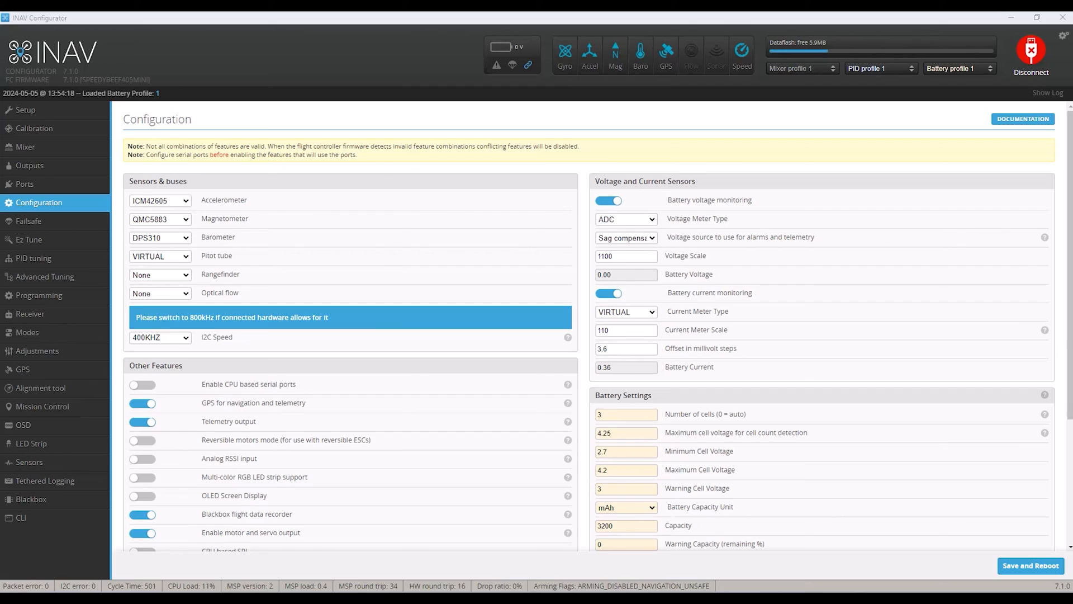
mouse_move(325, 208)
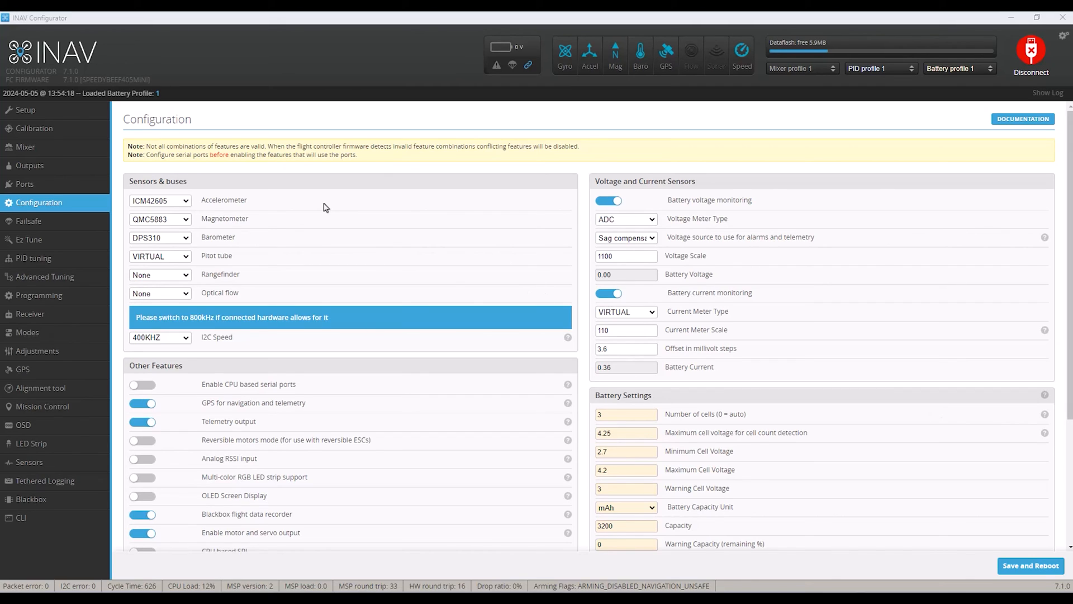
mouse_move(211, 242)
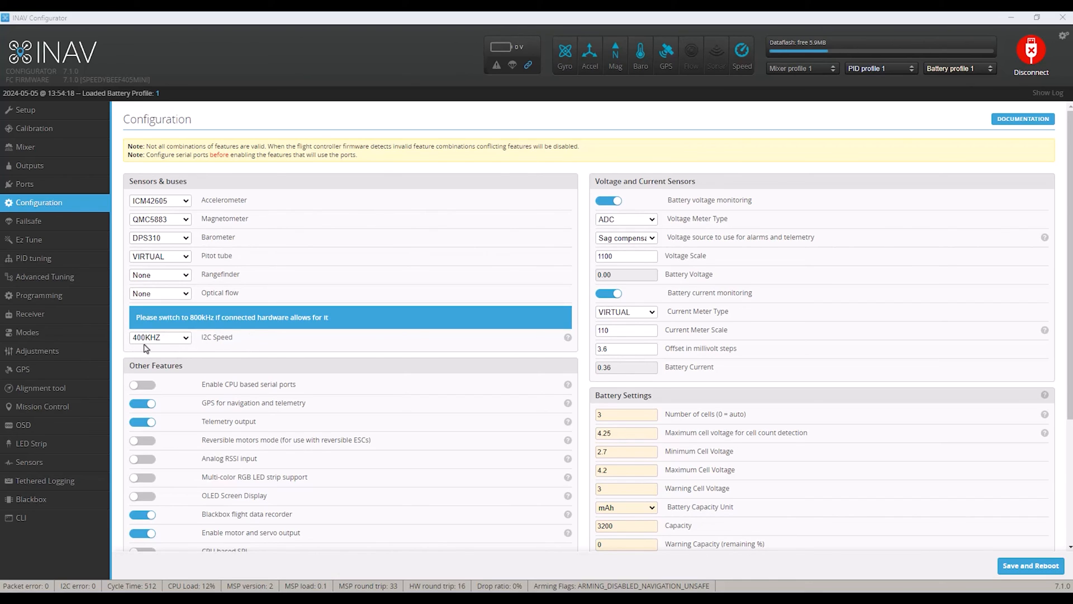
mouse_move(160, 349)
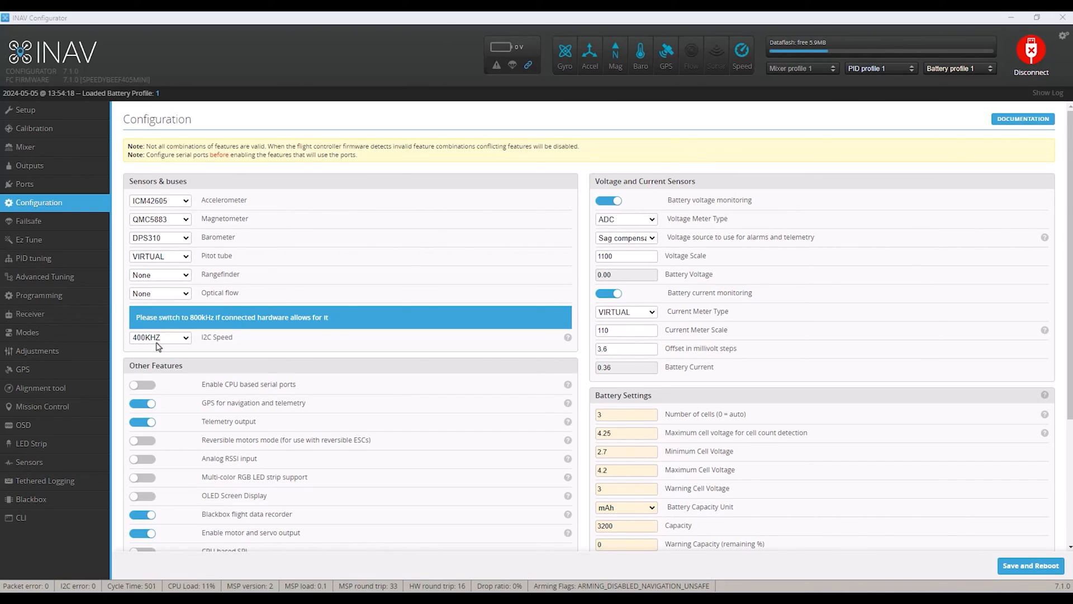
mouse_move(185, 319)
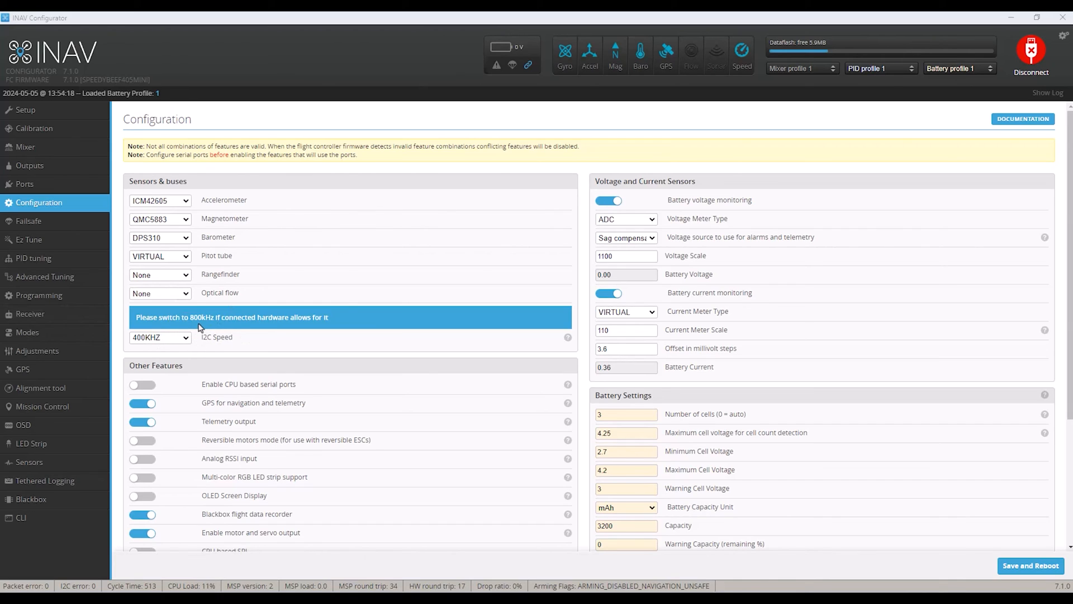
mouse_move(125, 255)
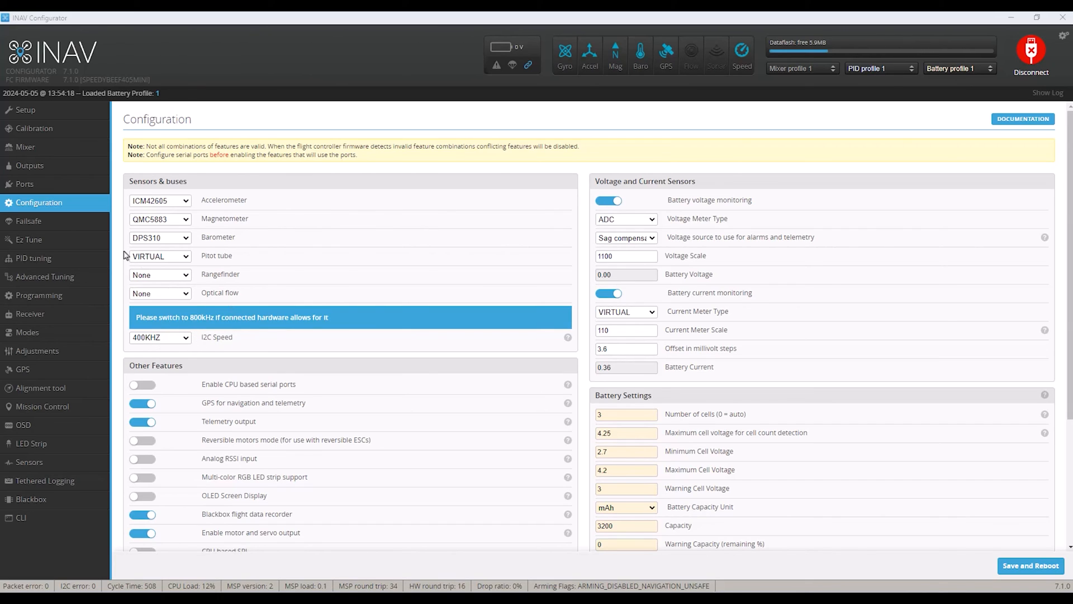
mouse_move(38, 295)
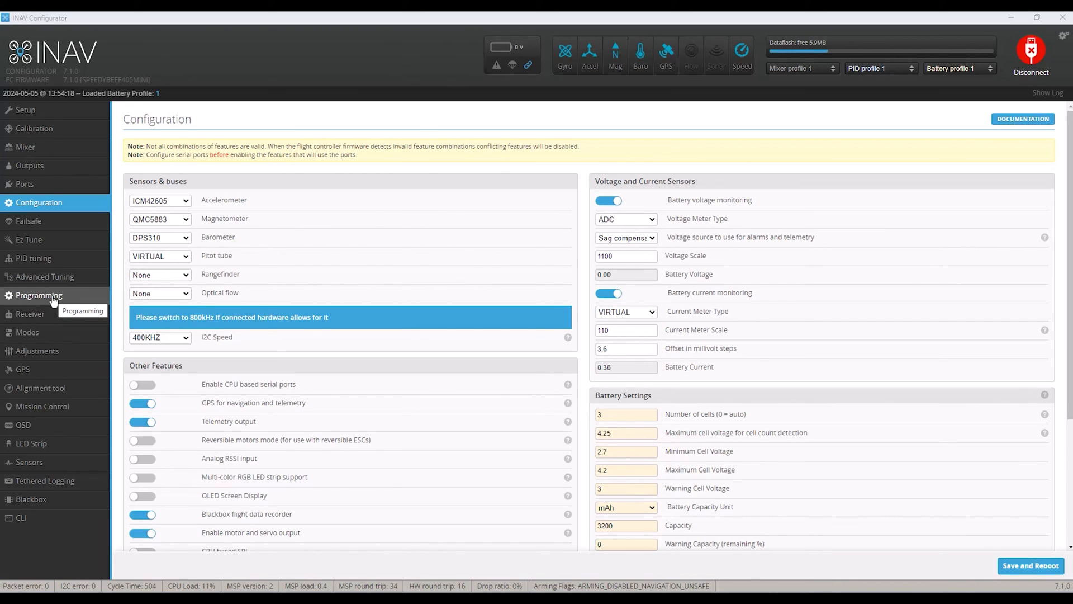
Show the Programming logic conditions that switch profiles from an RC channel
left_click(38, 295)
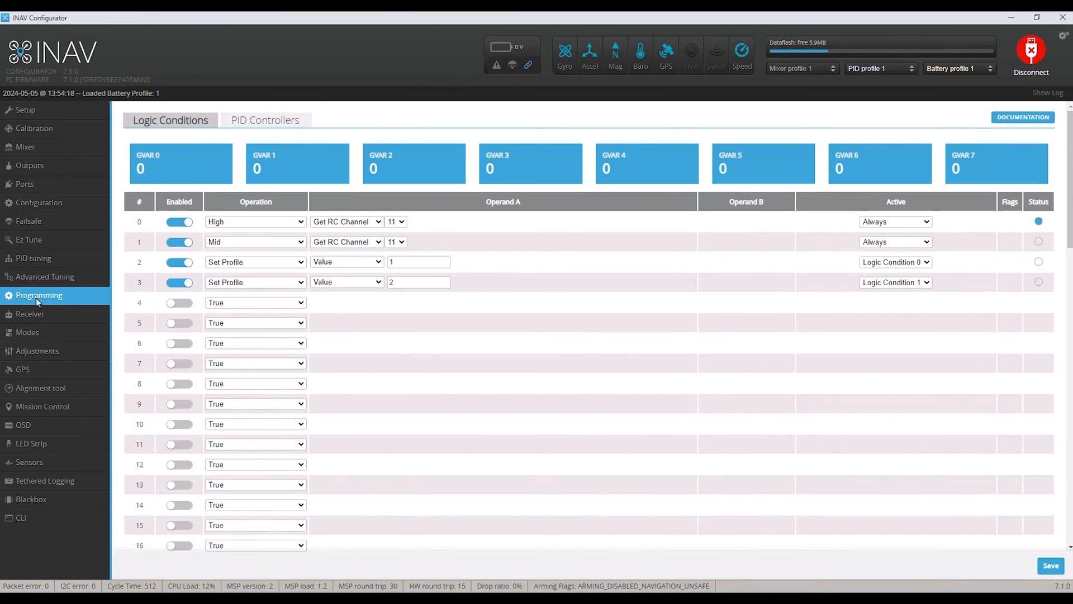
mouse_move(370, 286)
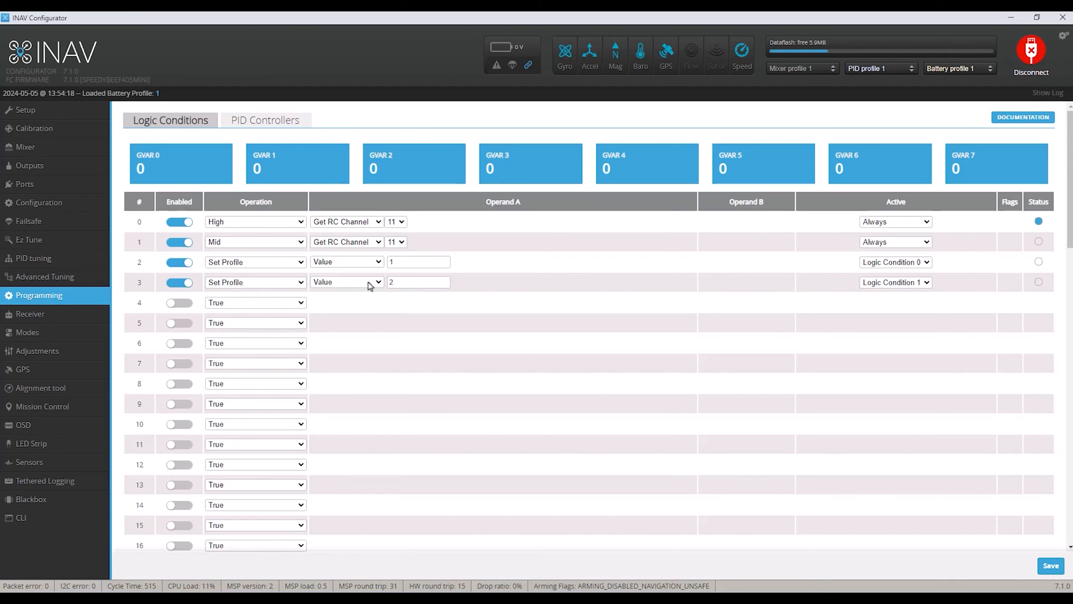
mouse_move(441, 227)
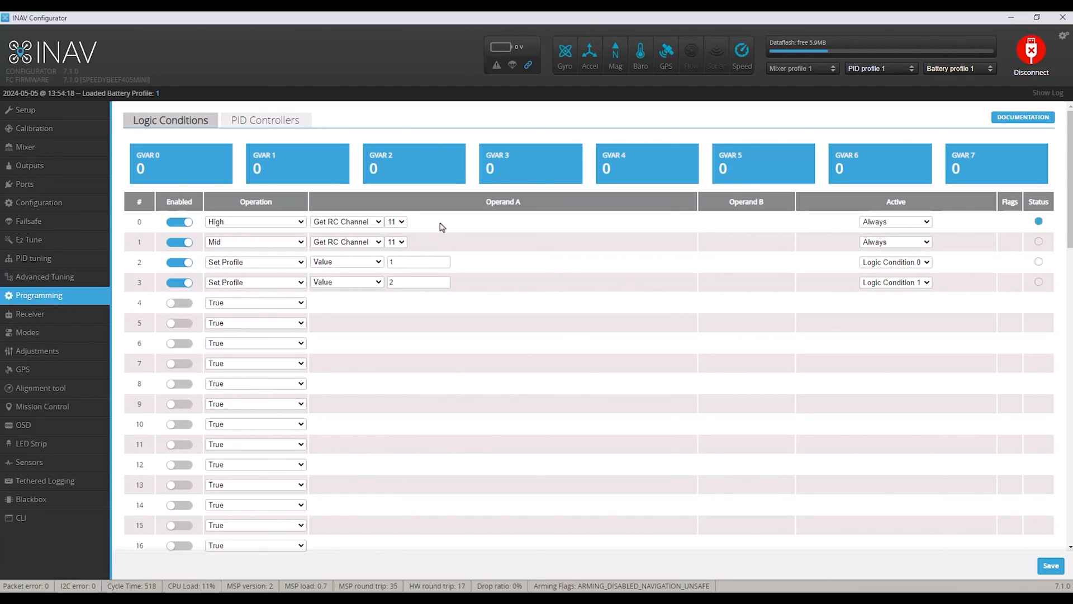
mouse_move(864, 74)
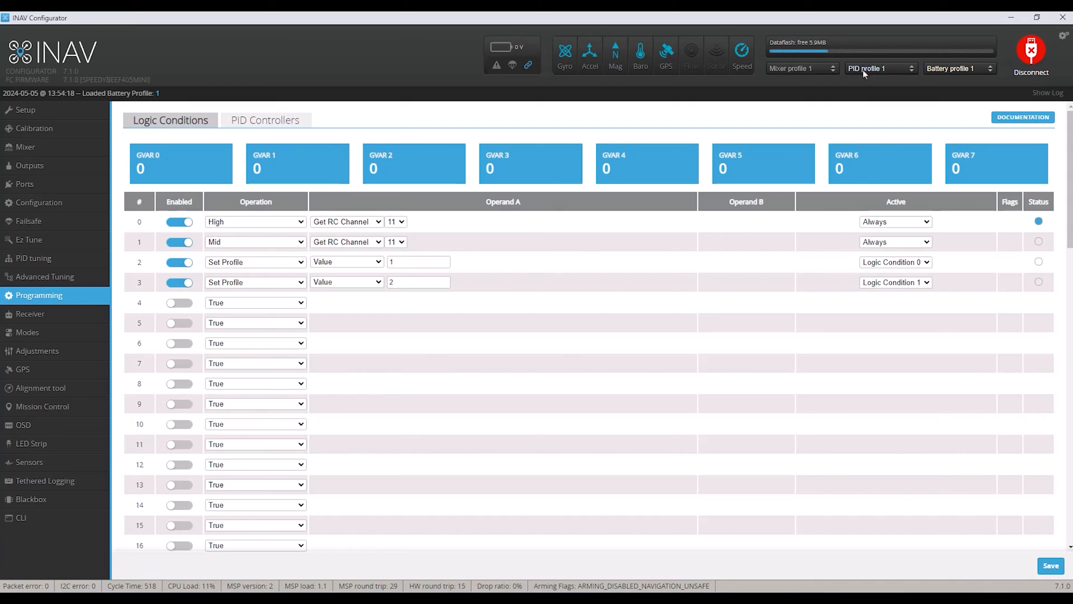
mouse_move(478, 255)
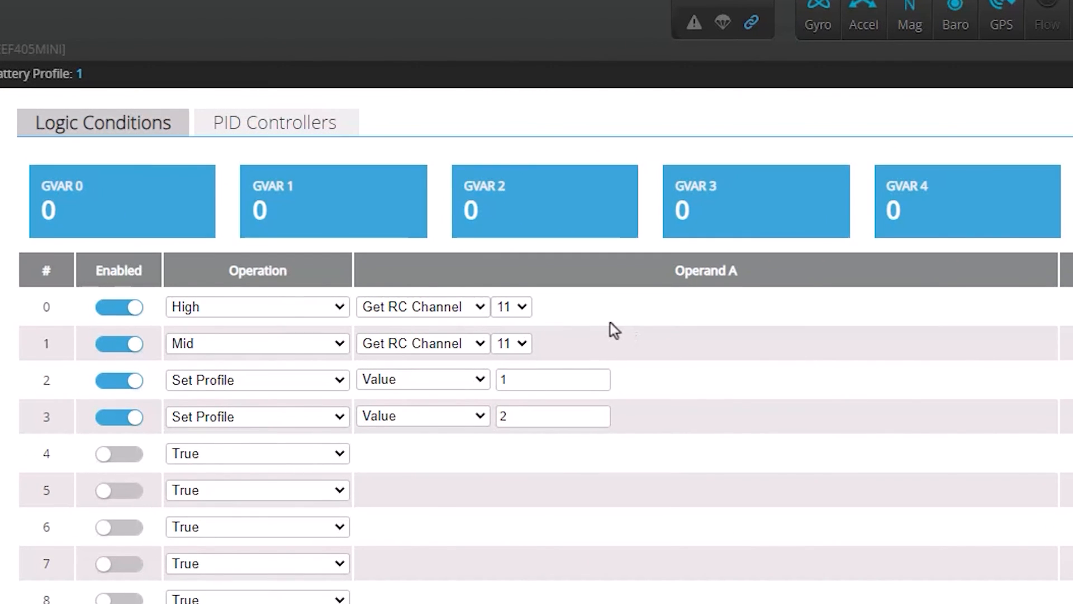
mouse_move(329, 349)
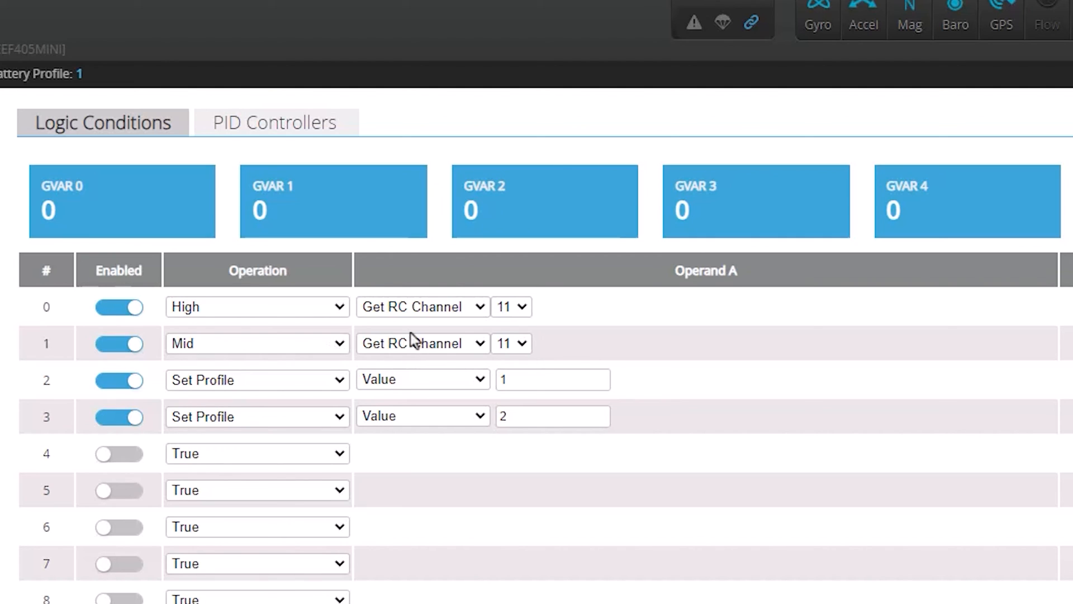
mouse_move(408, 392)
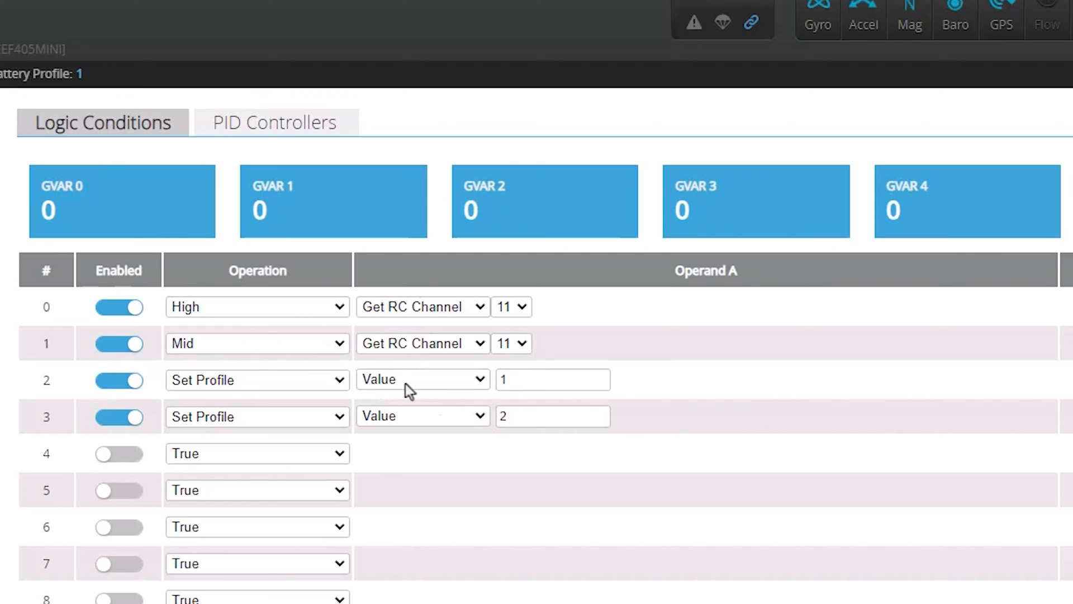
mouse_move(273, 180)
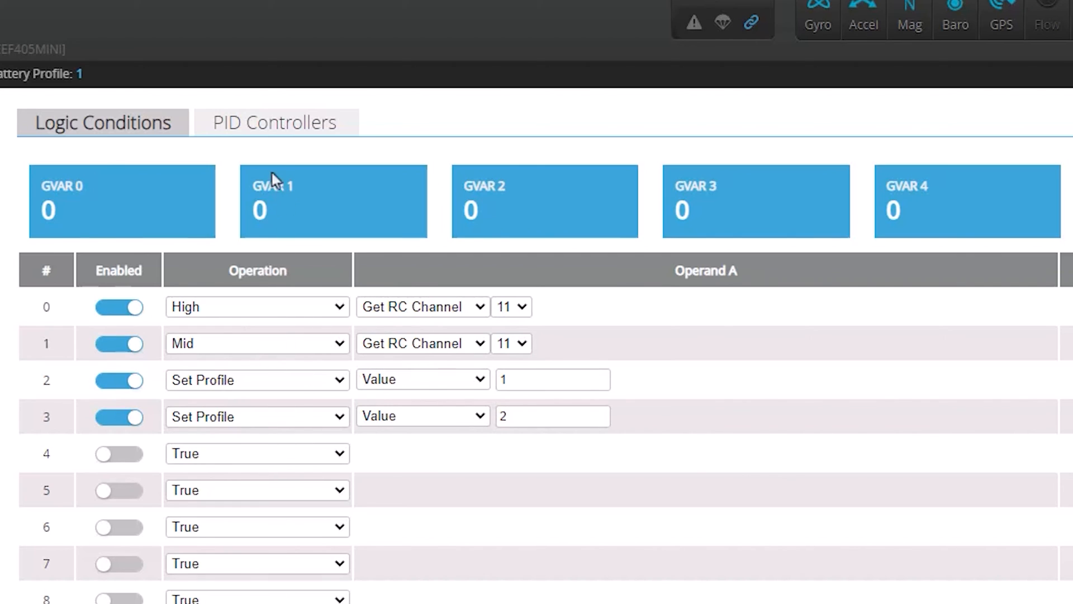
left_click(274, 122)
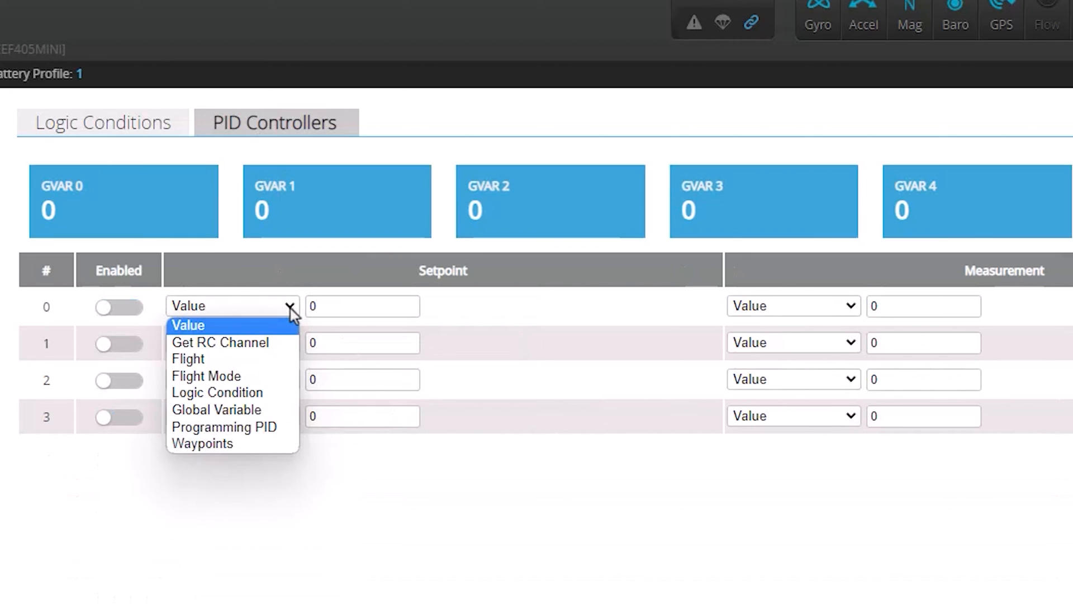
mouse_move(206, 376)
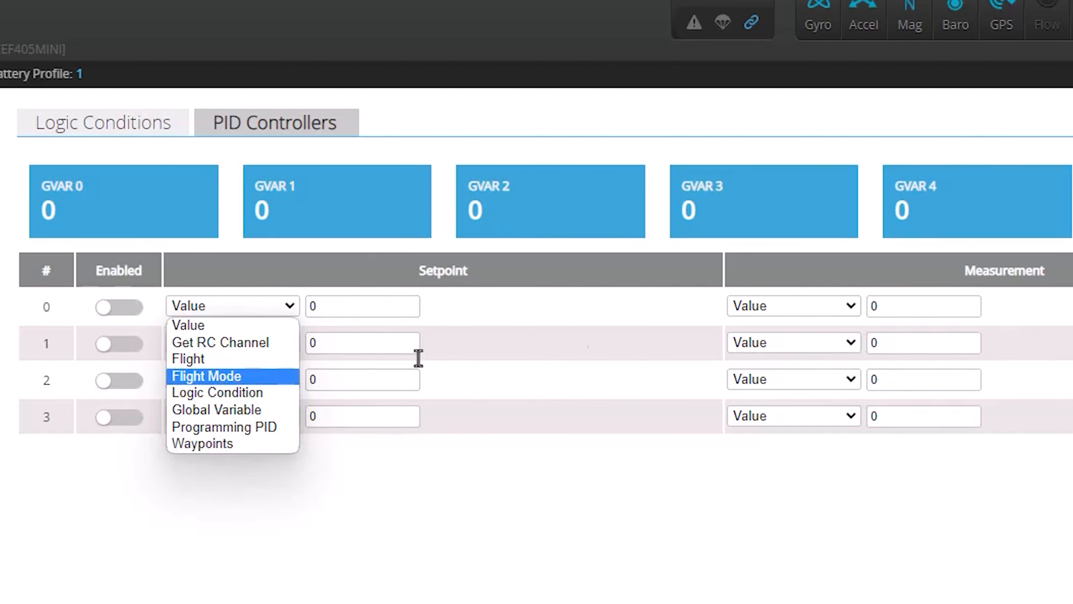
mouse_move(220, 343)
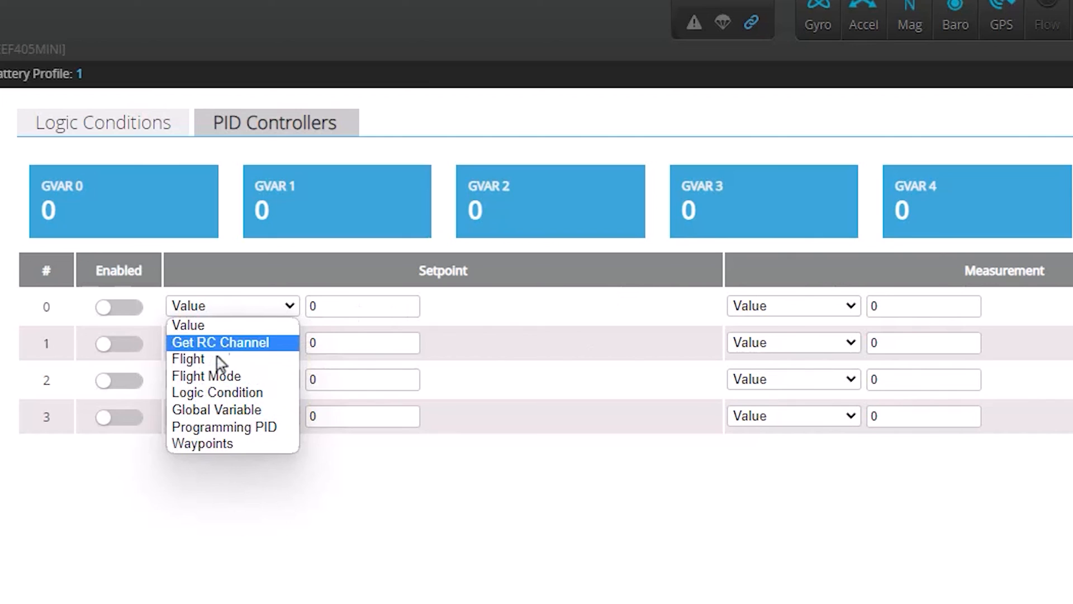
mouse_move(232, 375)
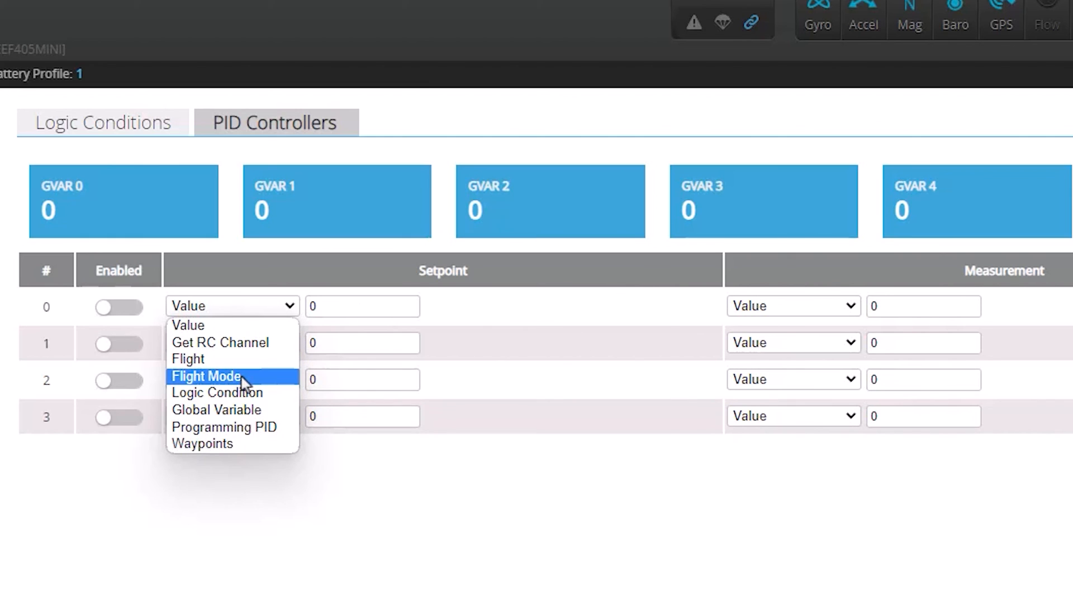
left_click(103, 123)
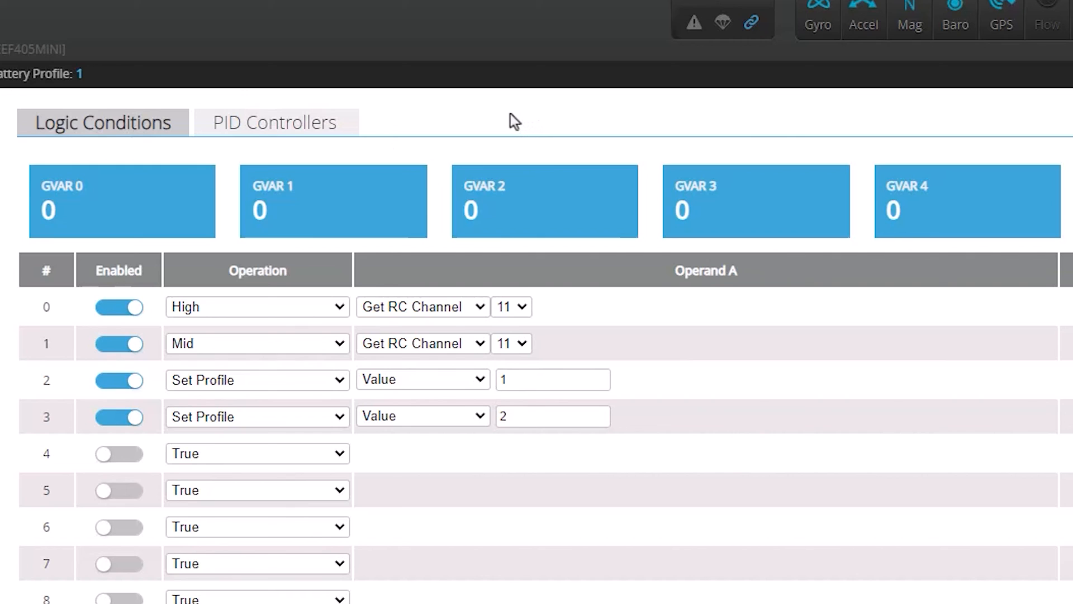
mouse_move(163, 156)
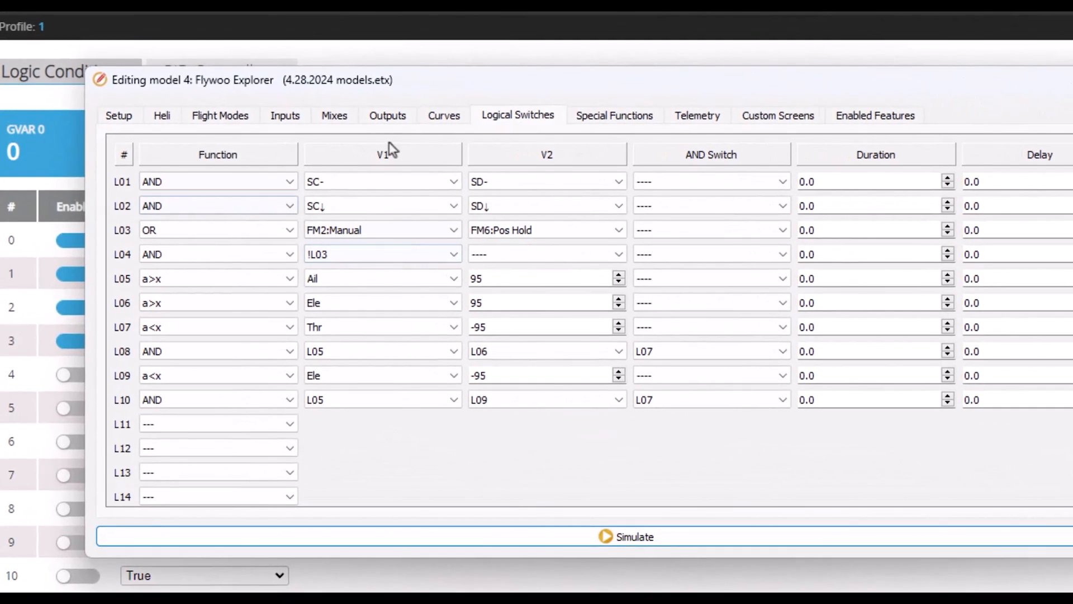
mouse_move(270, 275)
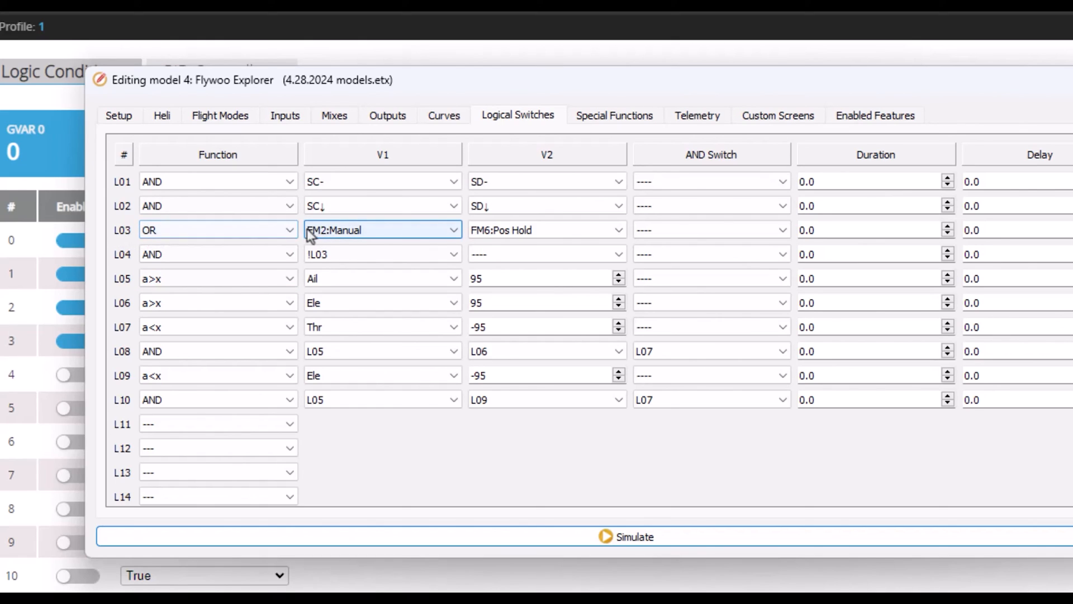
mouse_move(389, 240)
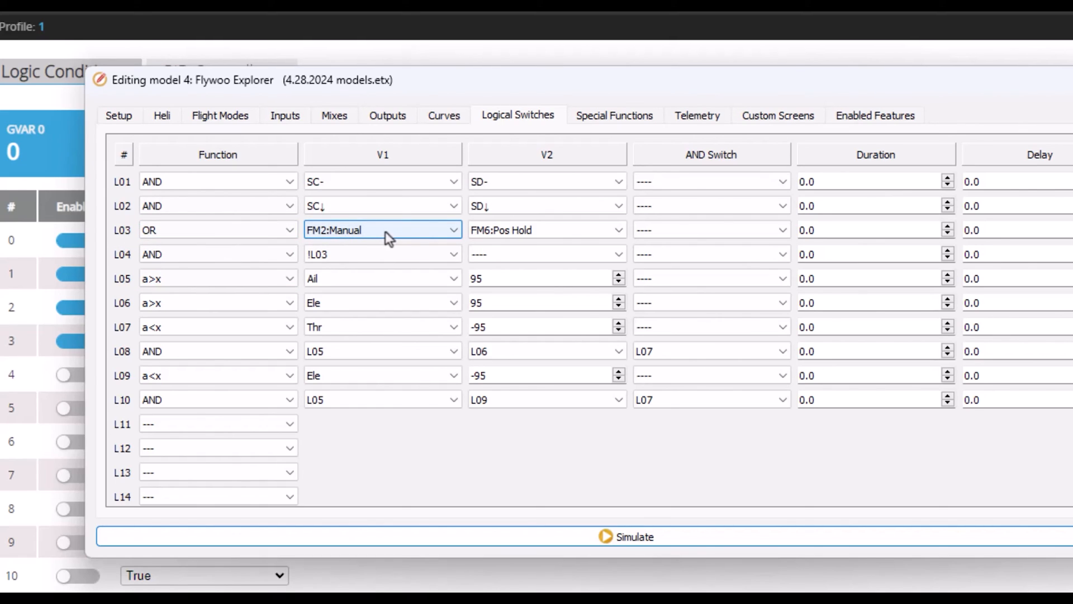
mouse_move(353, 238)
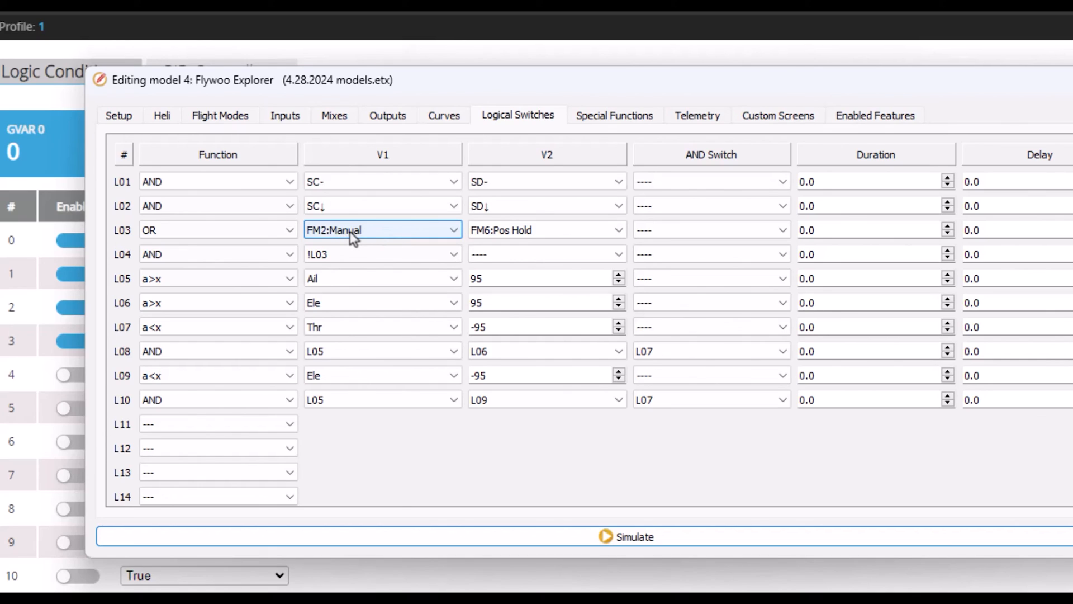
Bring up model 4 Flywoo Explorer's ten logical switches L01–L10 for review
left_click(546, 229)
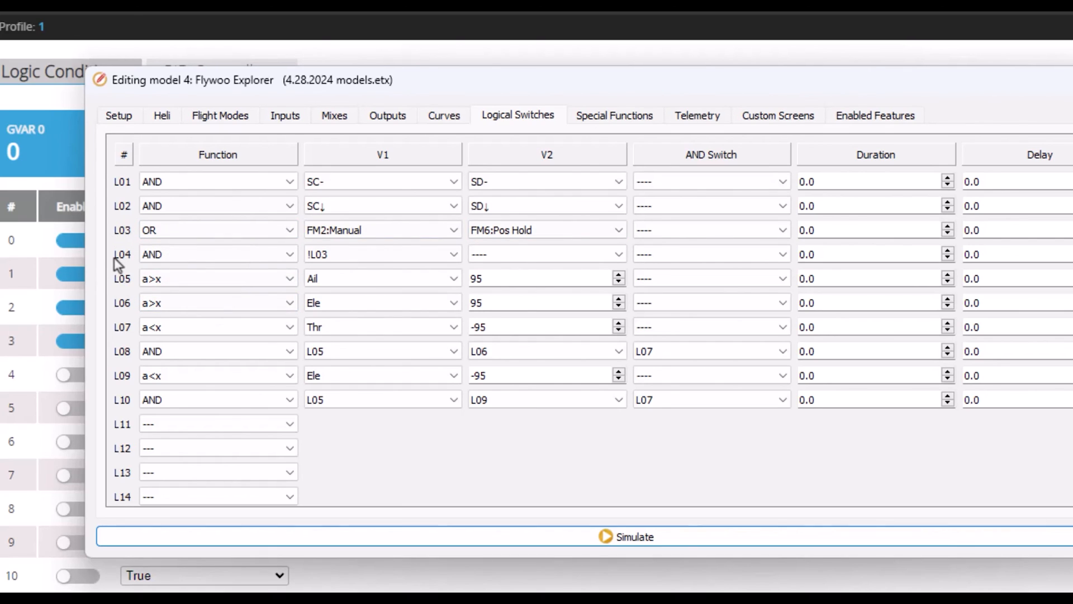
left_click(383, 254)
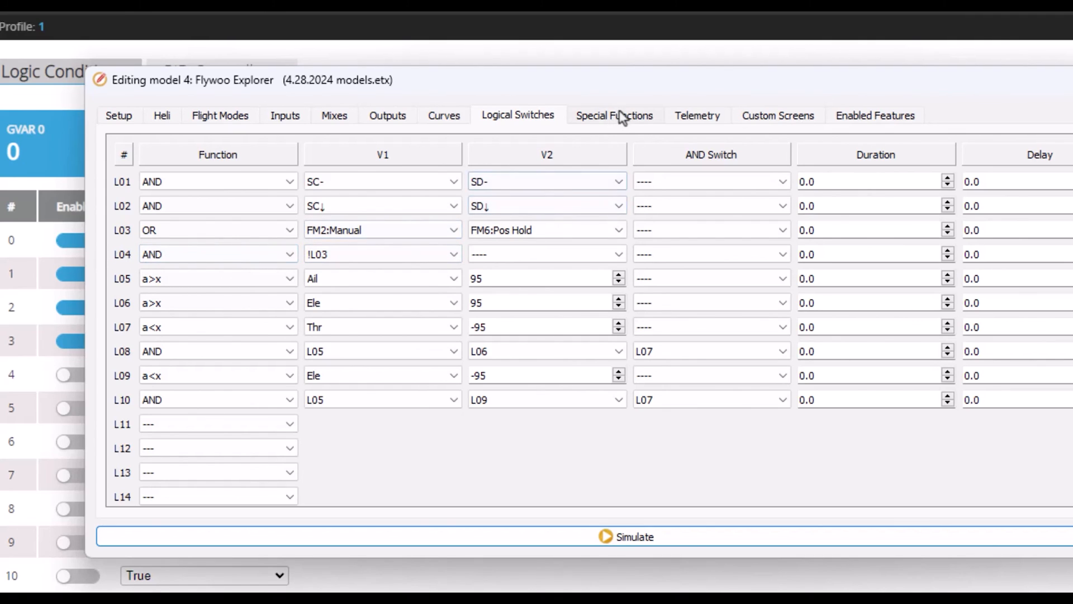
Glance at the model's special functions, then return to INAV's four profile-switching logic conditions
left_click(614, 115)
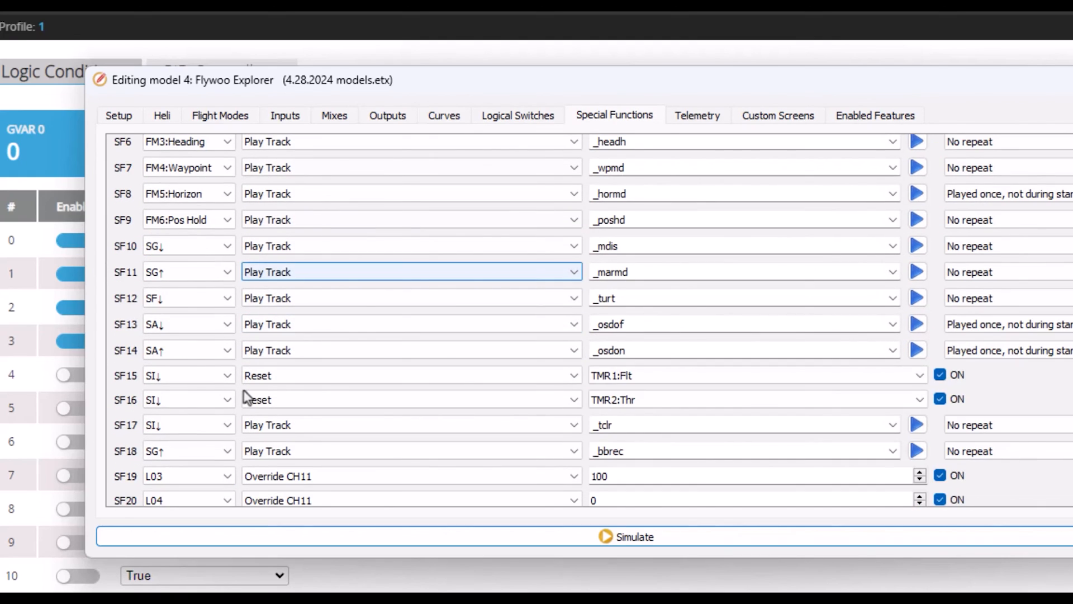
scroll("down", 3)
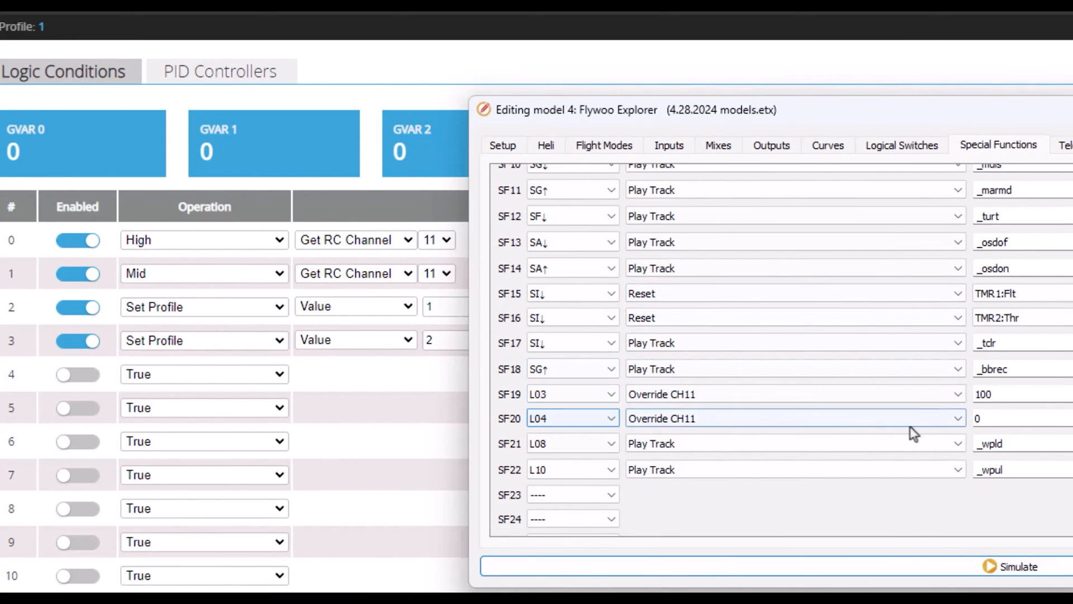
left_click(986, 418)
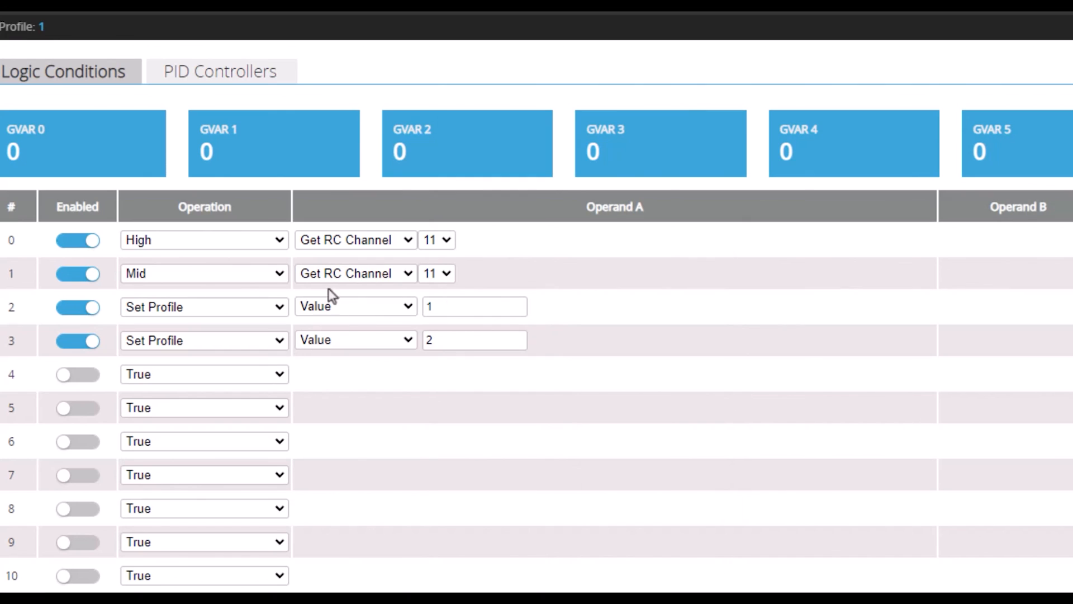
mouse_move(331, 295)
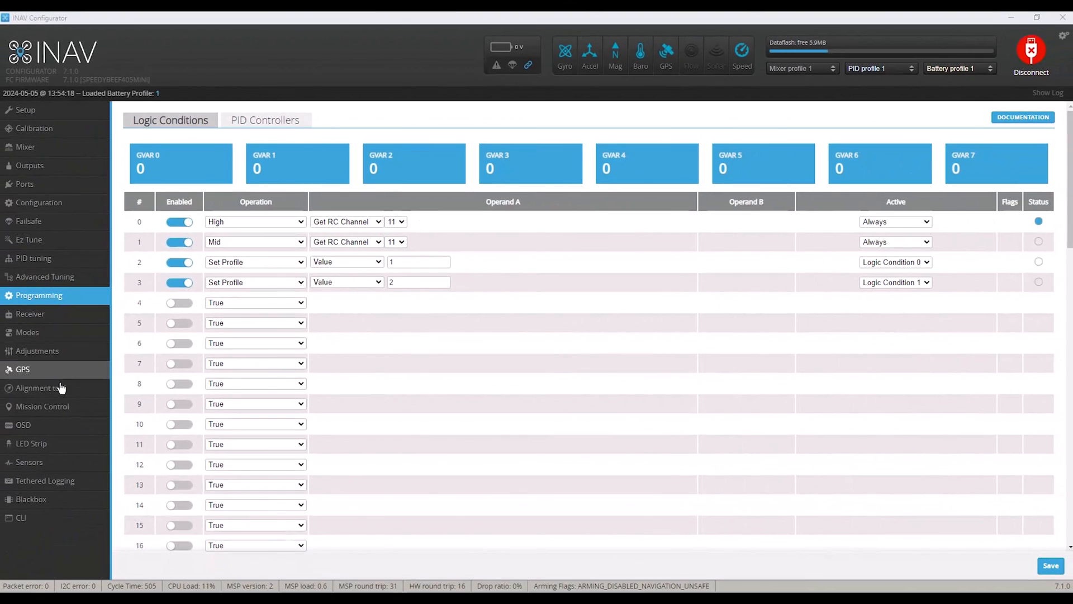
Show PID profile 1's roll, pitch and yaw gains on the PID tuning page
left_click(32, 258)
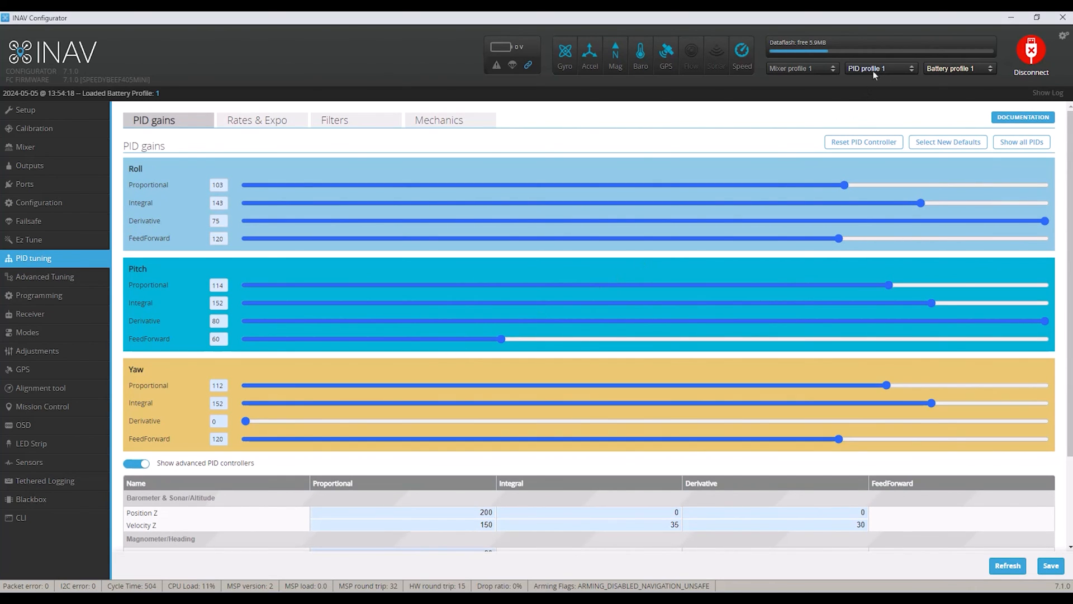
mouse_move(457, 246)
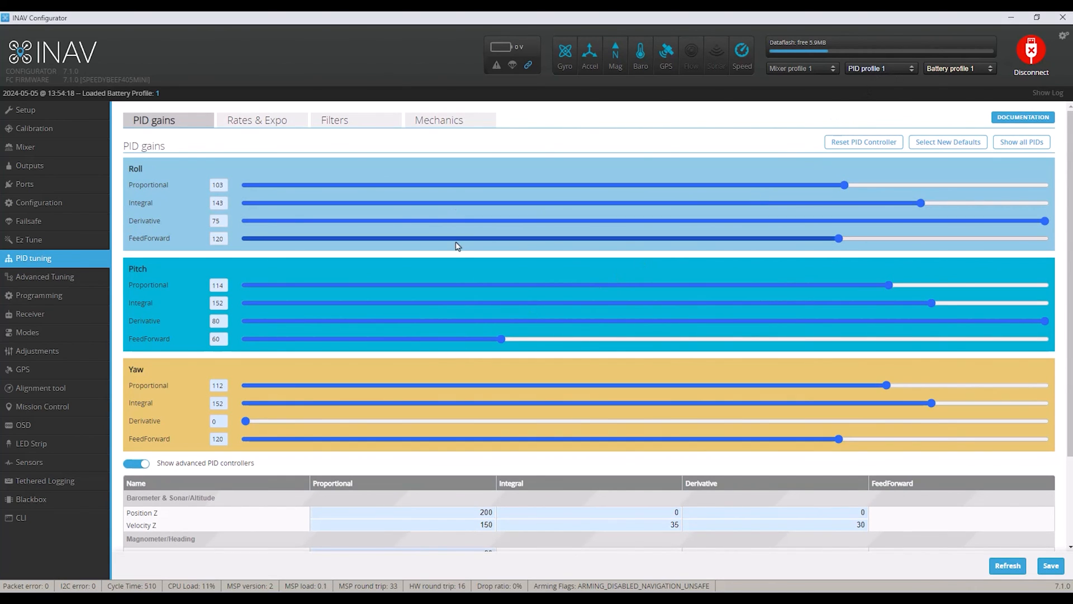
mouse_move(695, 293)
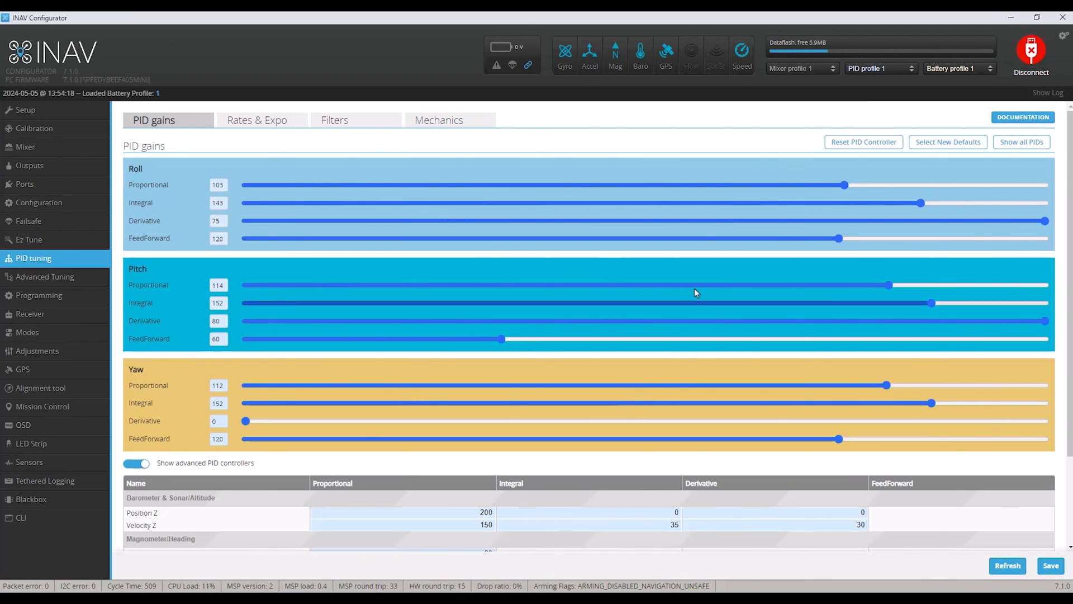
mouse_move(555, 435)
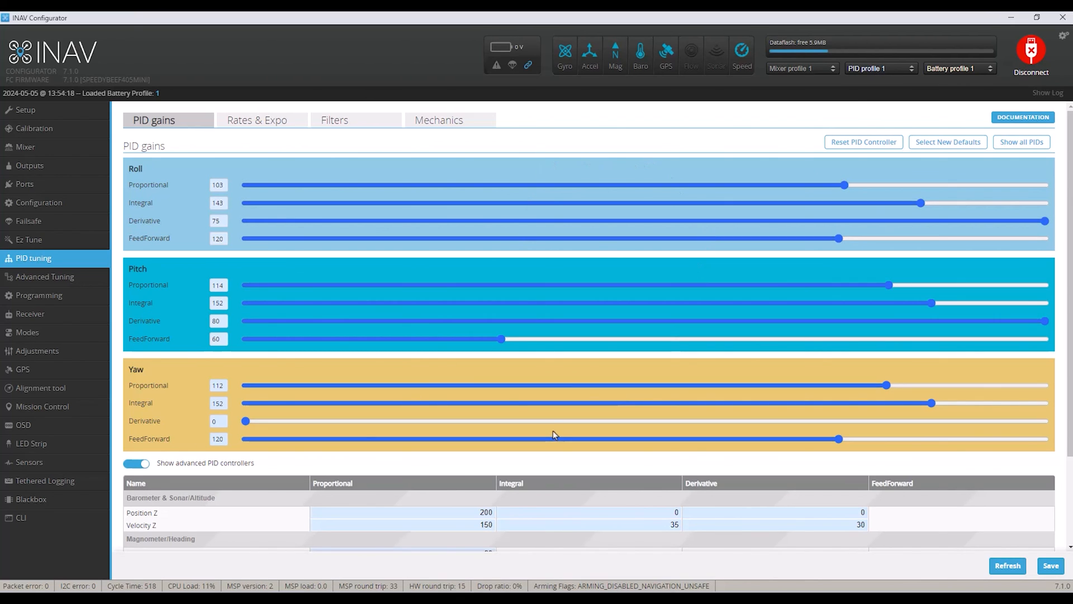
mouse_move(542, 368)
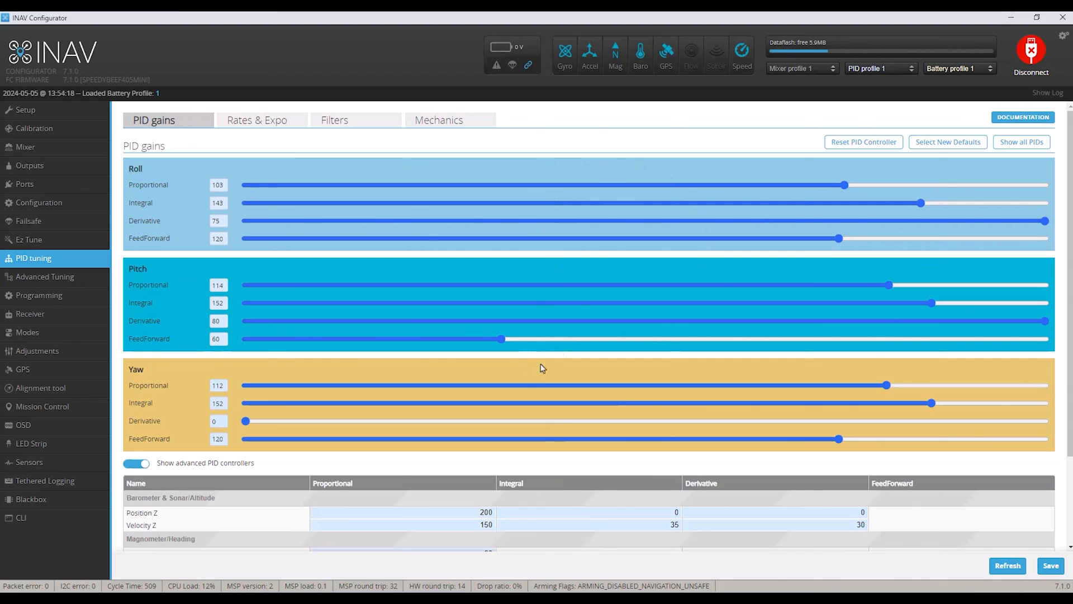
mouse_move(557, 161)
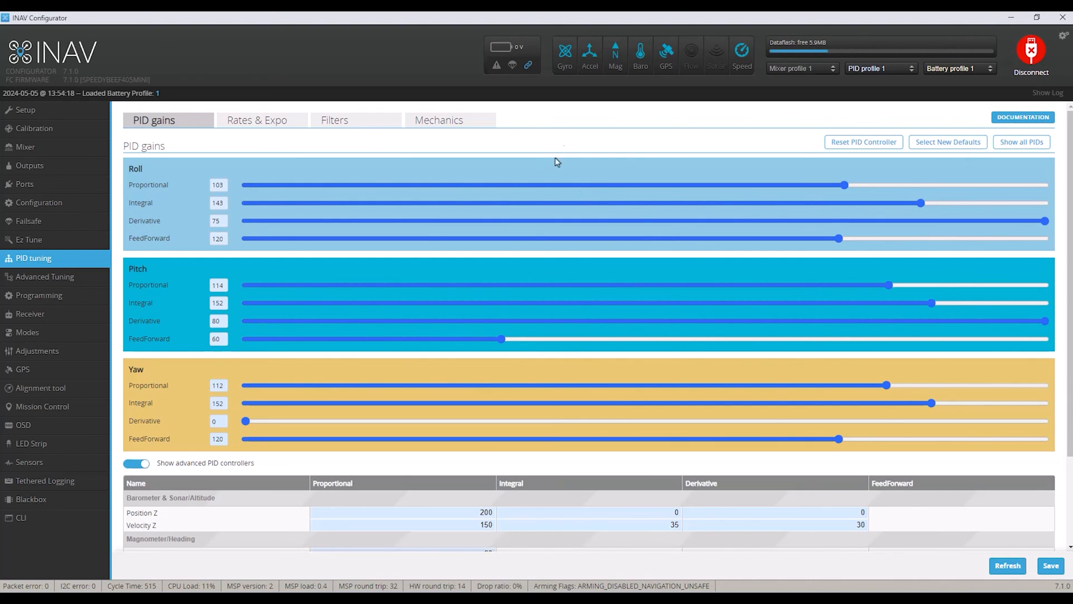
mouse_move(558, 281)
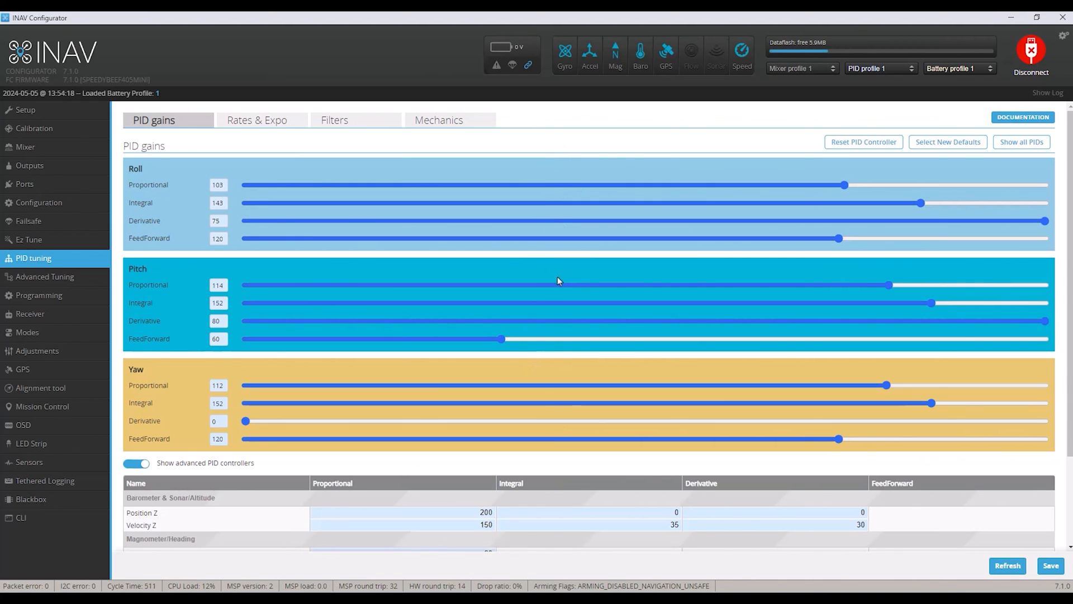
mouse_move(500, 199)
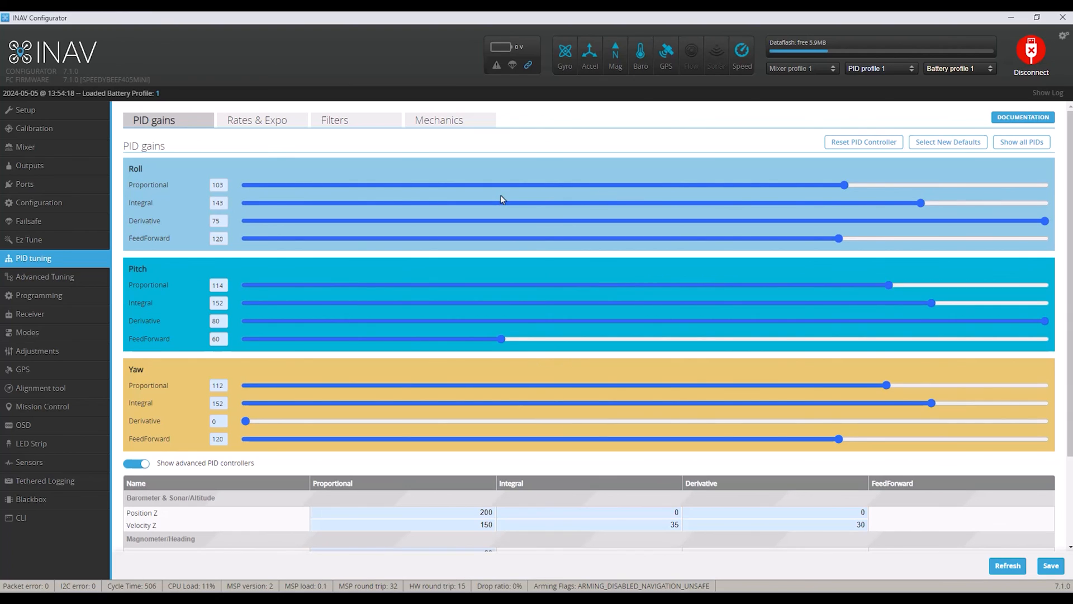
mouse_move(526, 192)
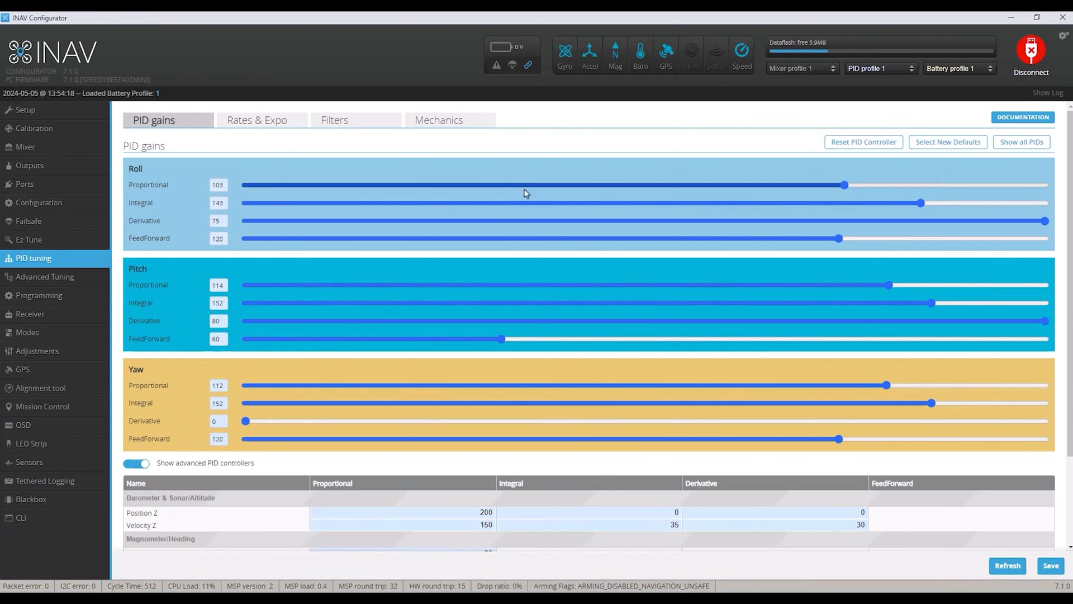
mouse_move(495, 242)
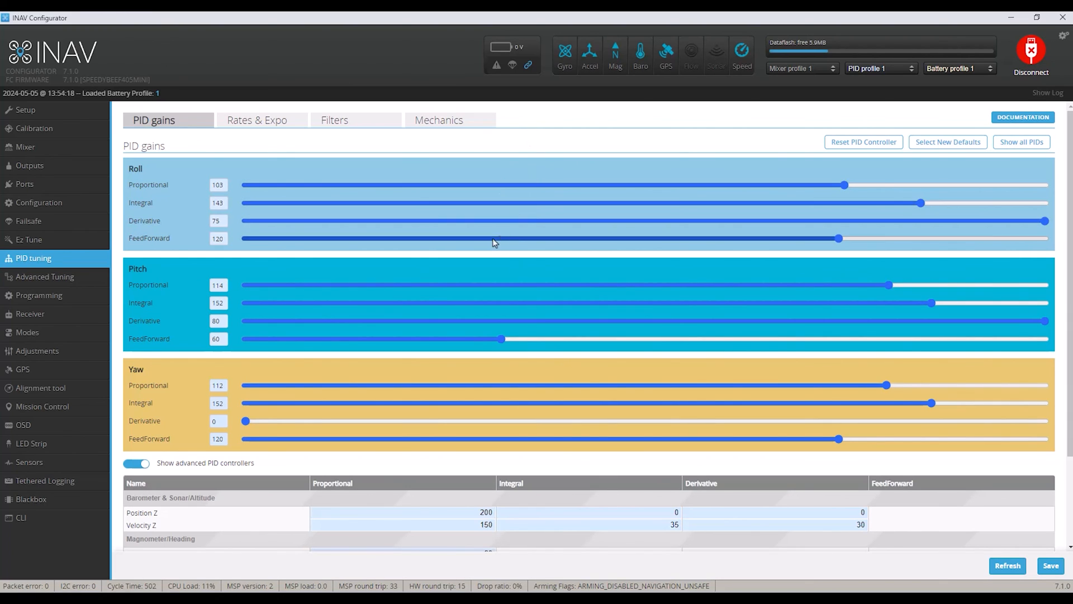
mouse_move(510, 179)
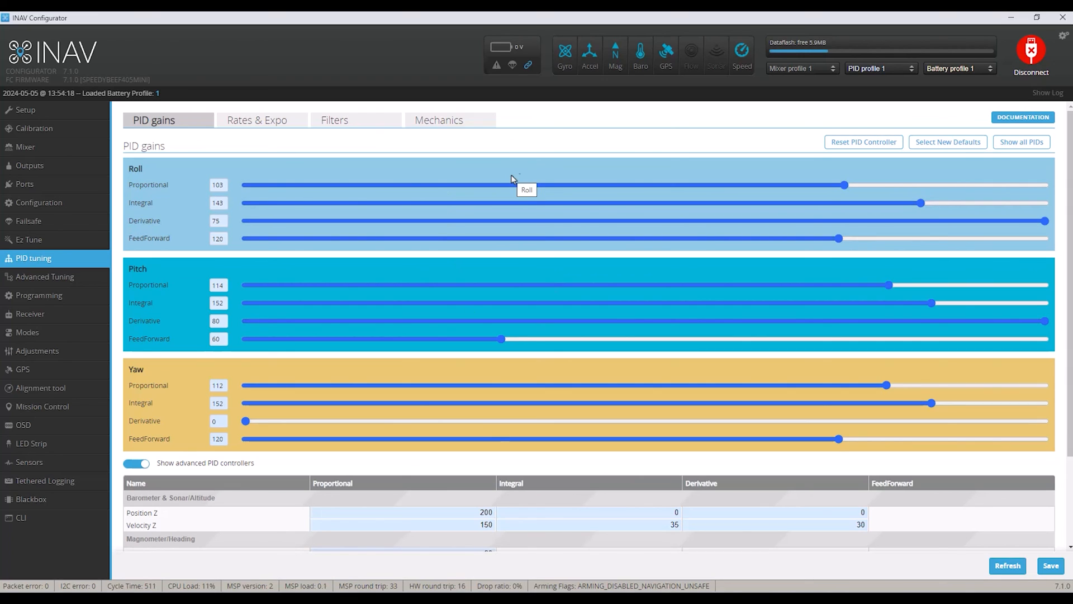
mouse_move(530, 149)
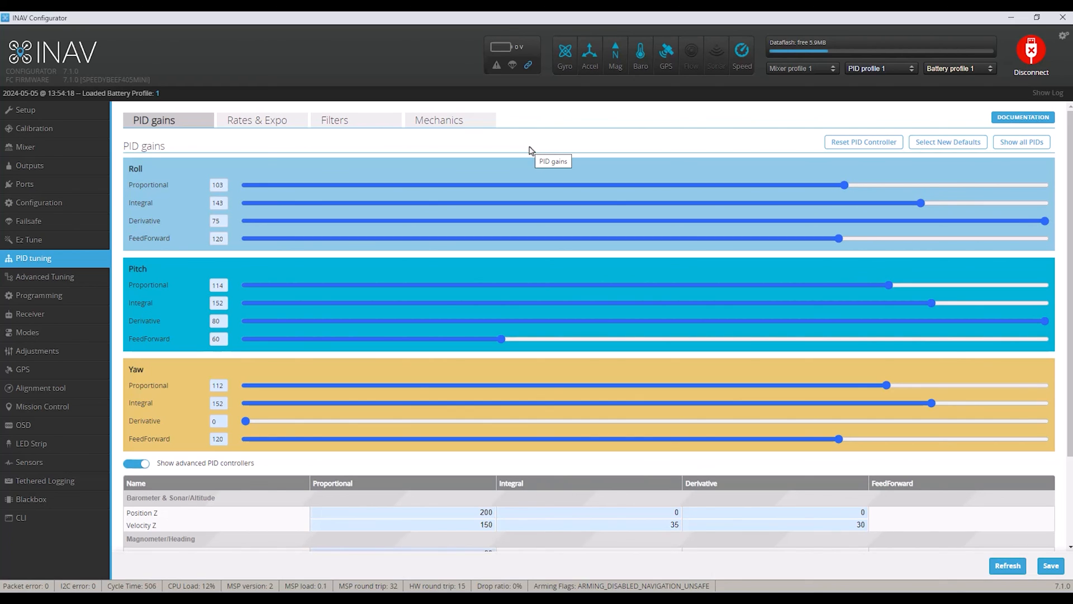
mouse_move(554, 379)
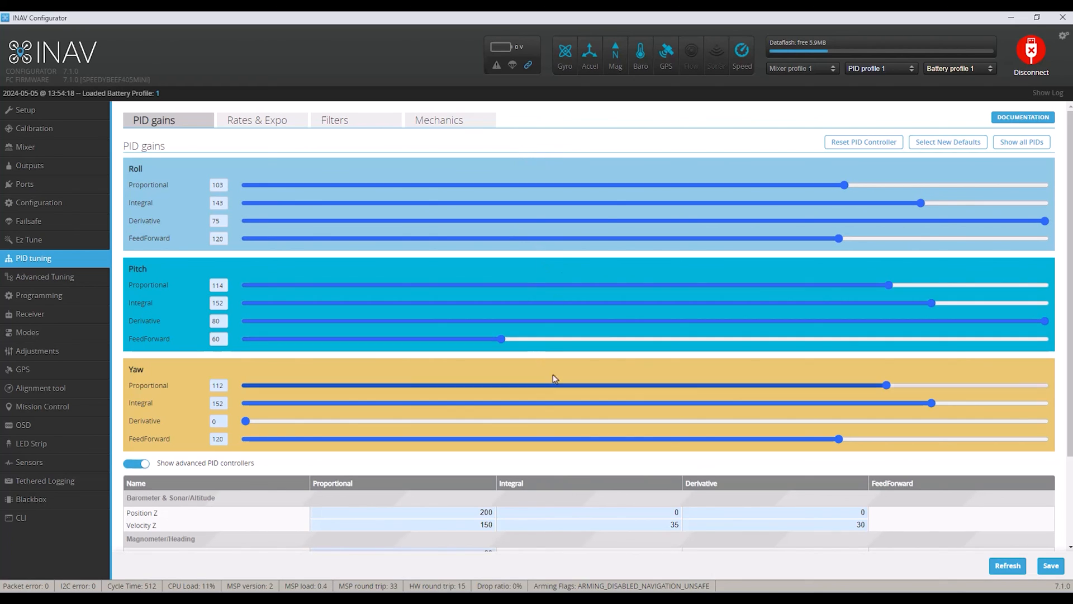
mouse_move(604, 149)
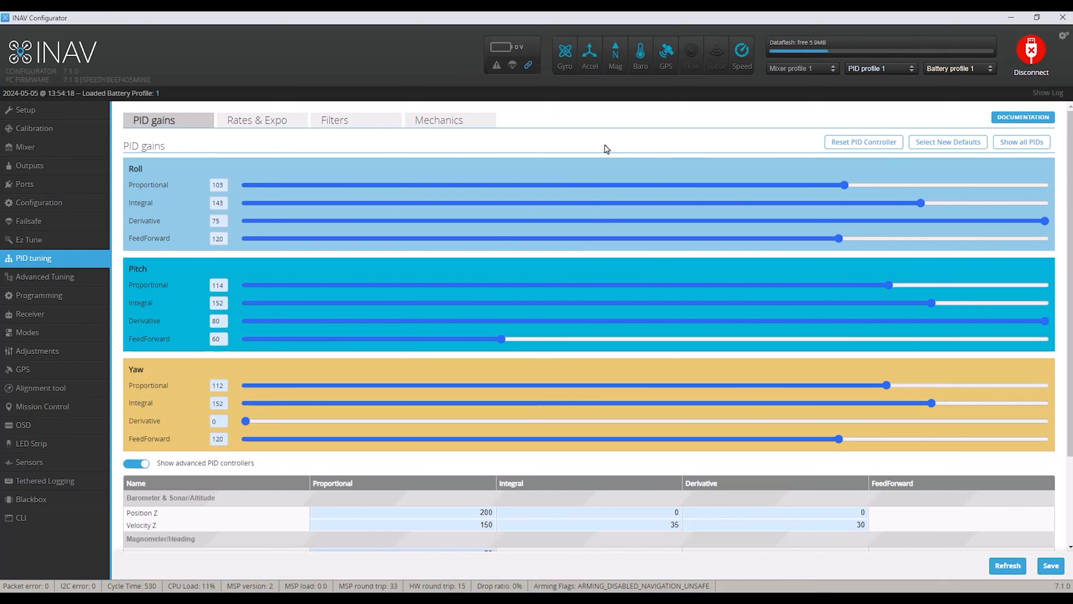
mouse_move(572, 145)
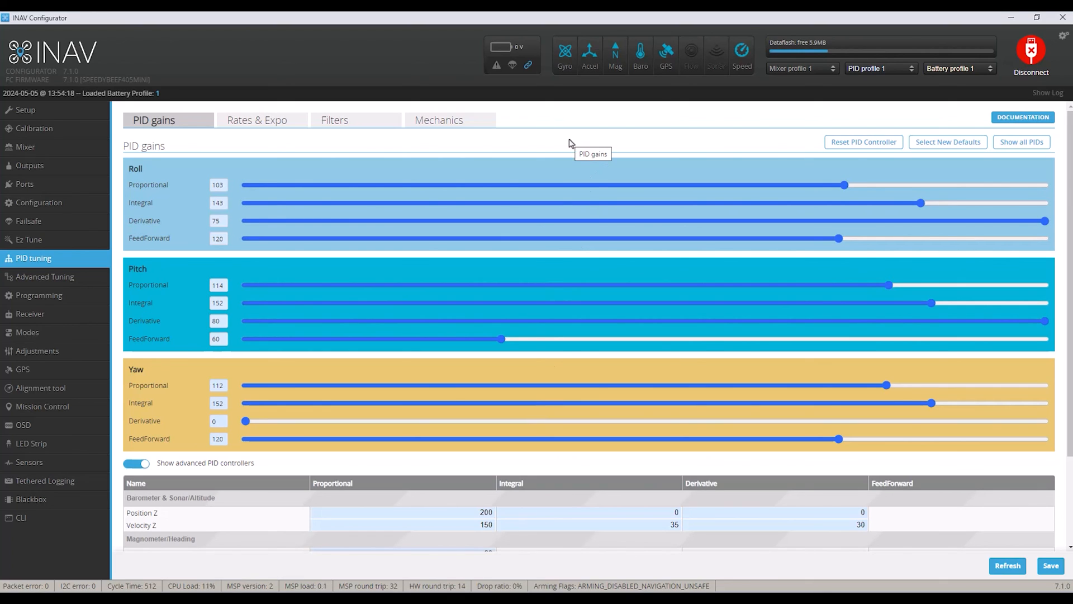
mouse_move(619, 140)
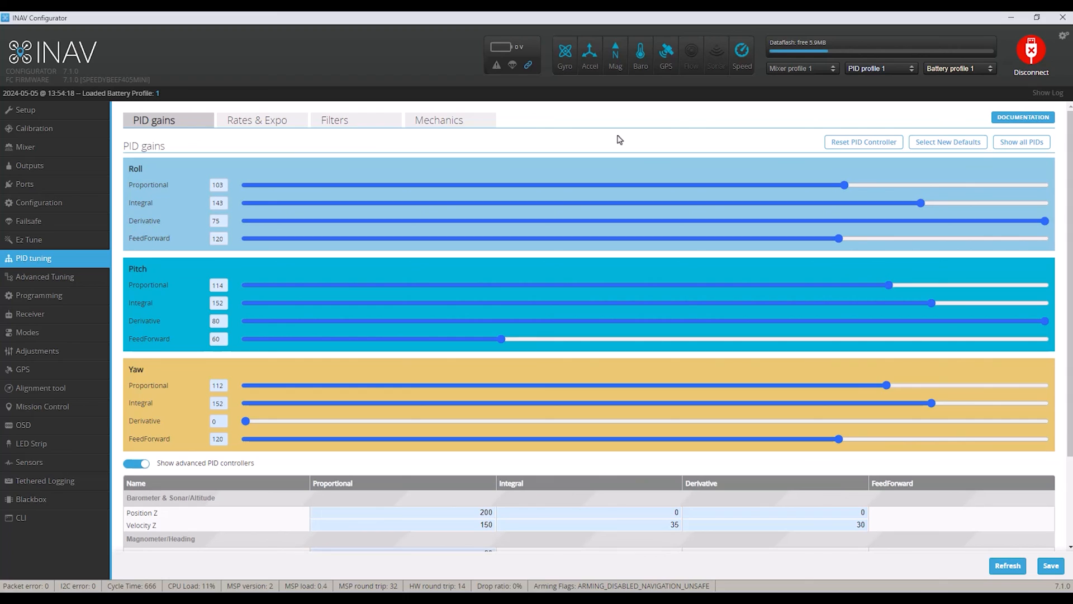
mouse_move(720, 147)
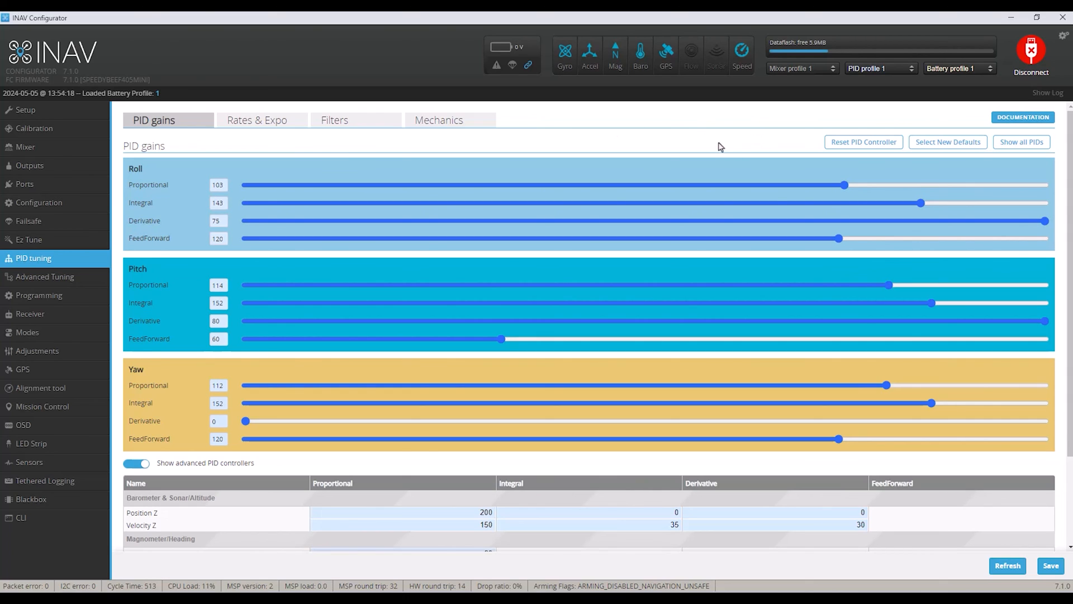
mouse_move(717, 144)
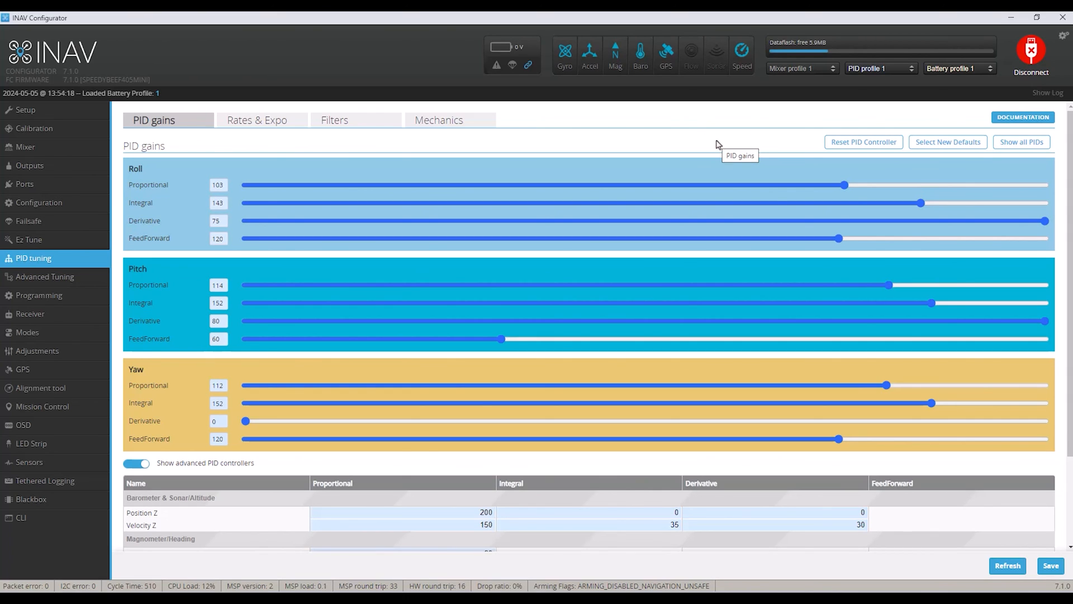
mouse_move(624, 163)
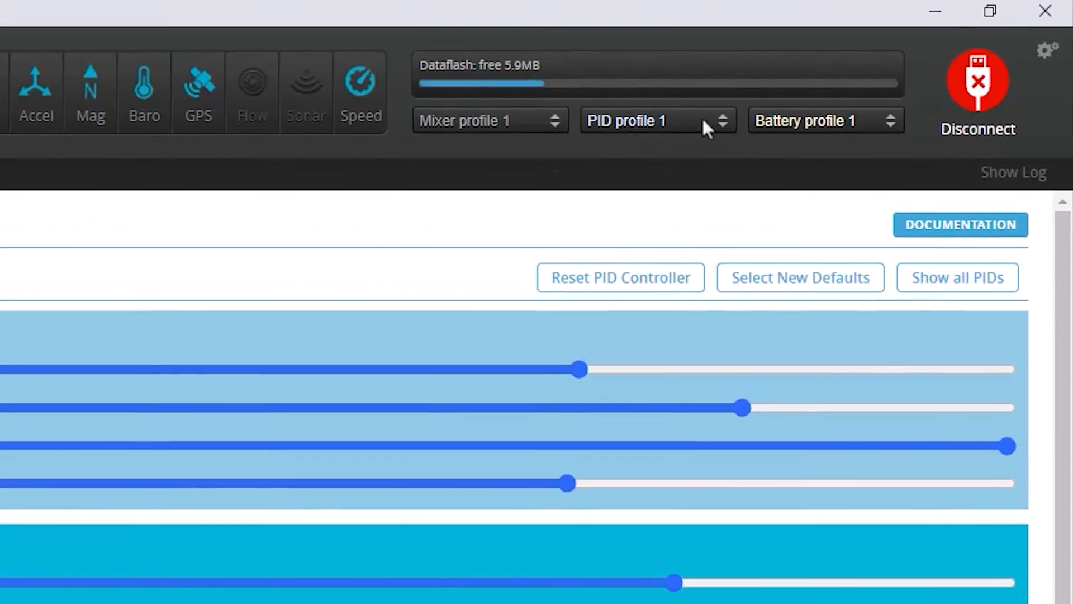
List PID profiles 1, 2 and 3 to pick the lower-gain profile 2
left_click(656, 121)
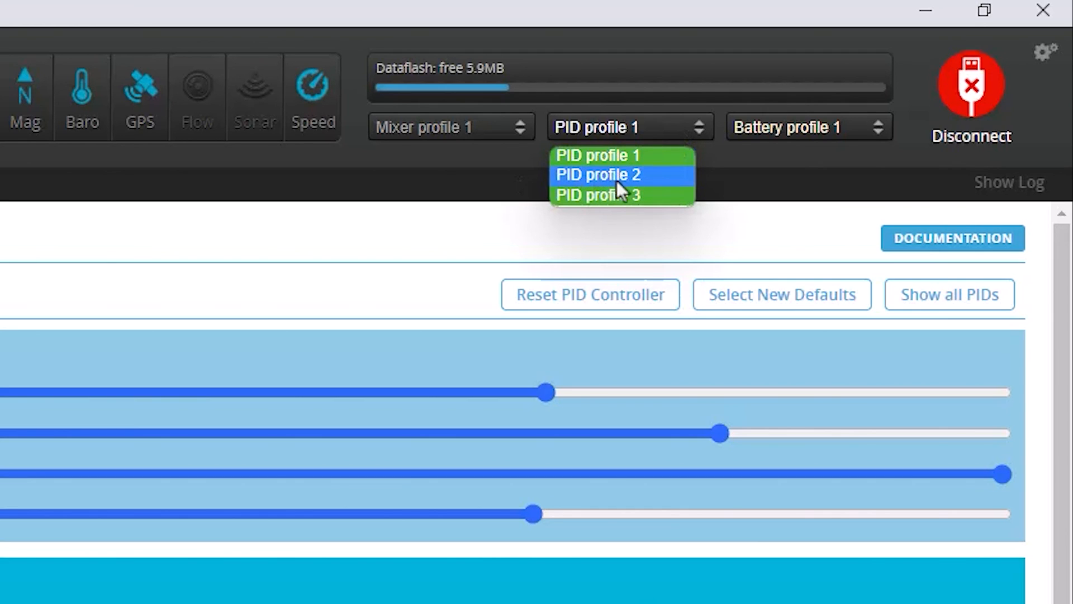
mouse_move(660, 184)
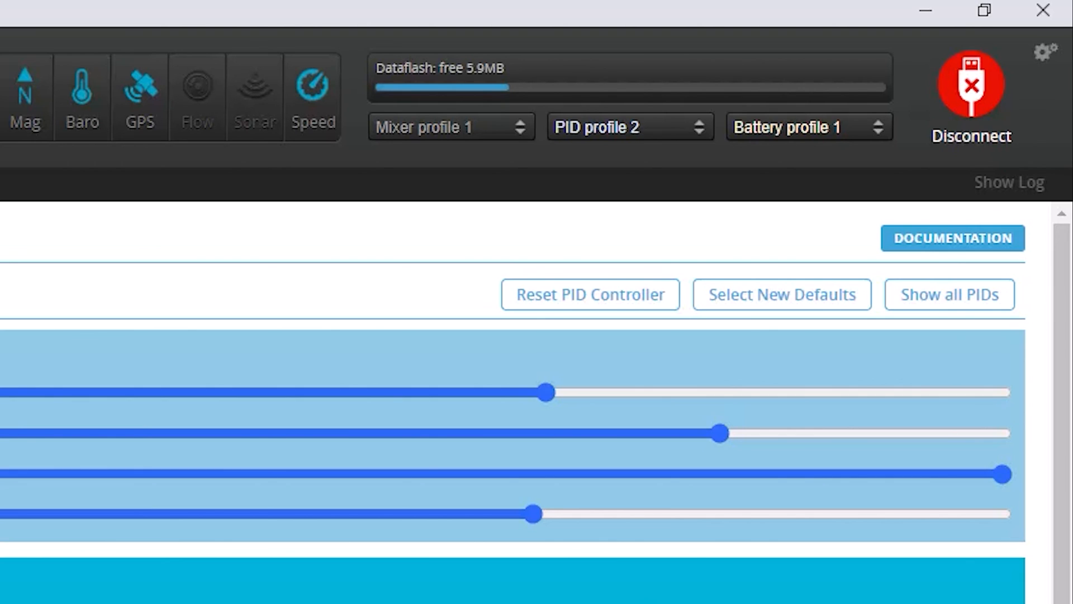
mouse_move(586, 117)
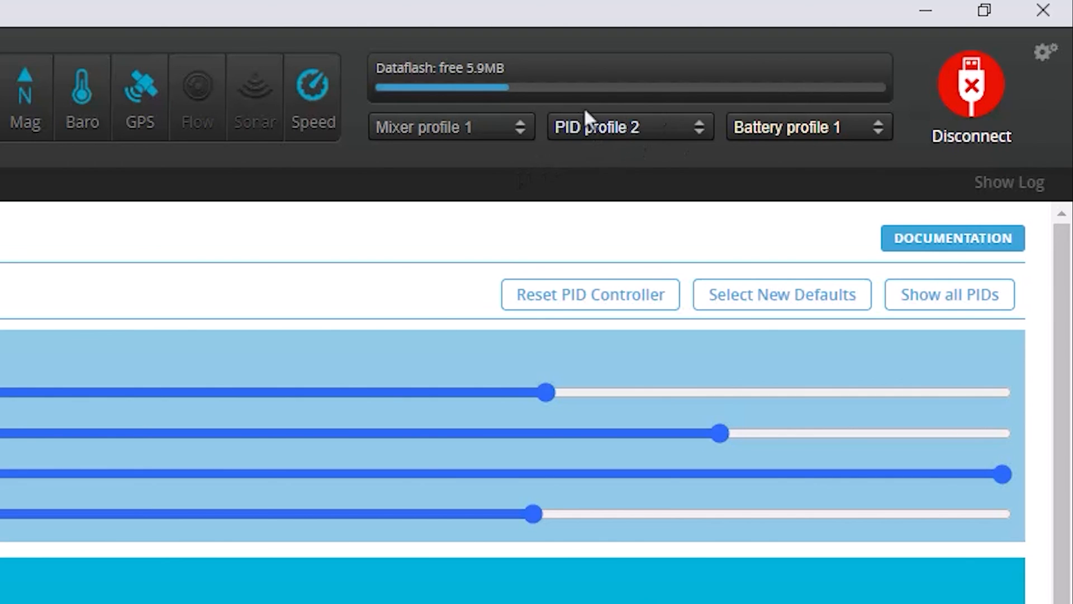
mouse_move(589, 122)
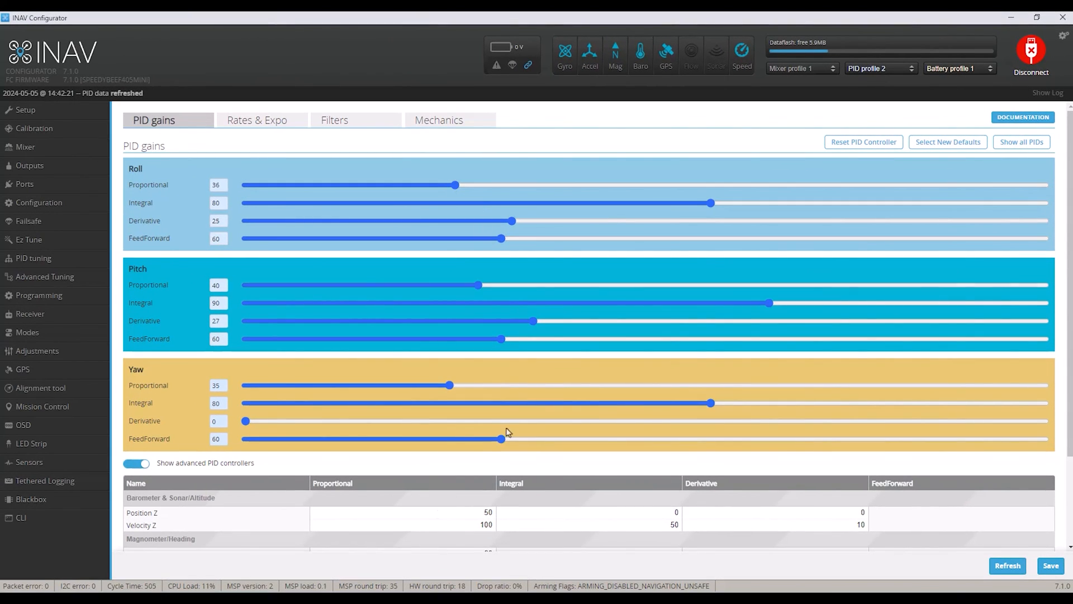
mouse_move(497, 456)
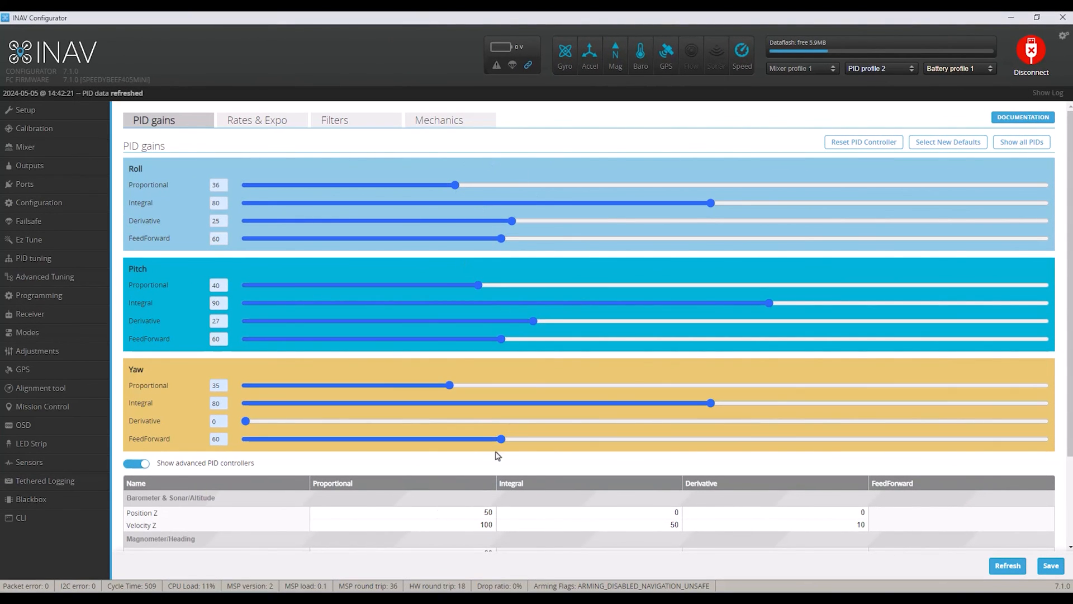
mouse_move(635, 498)
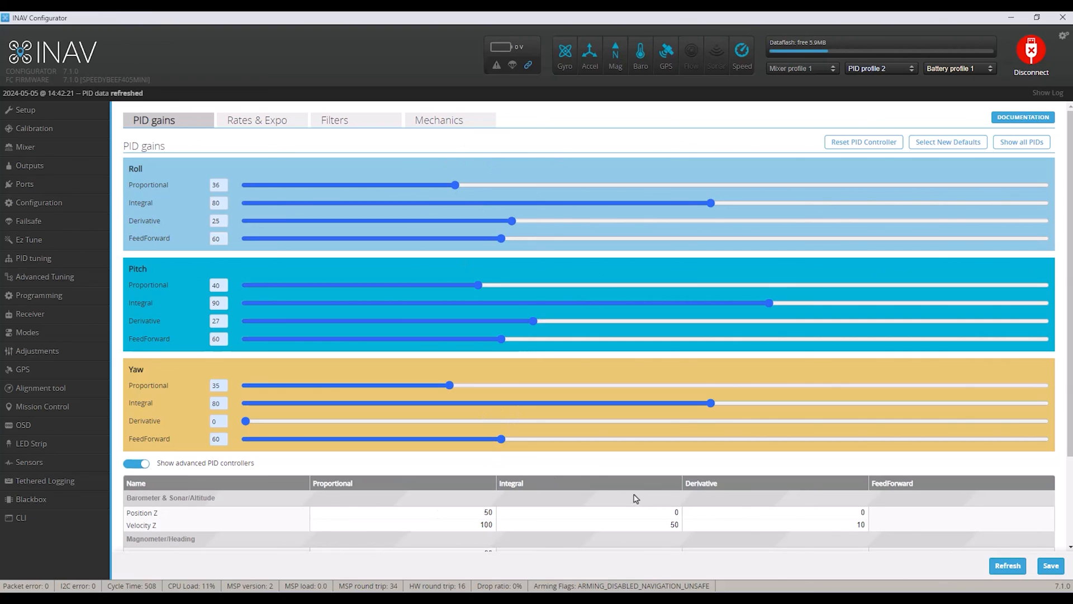
mouse_move(695, 145)
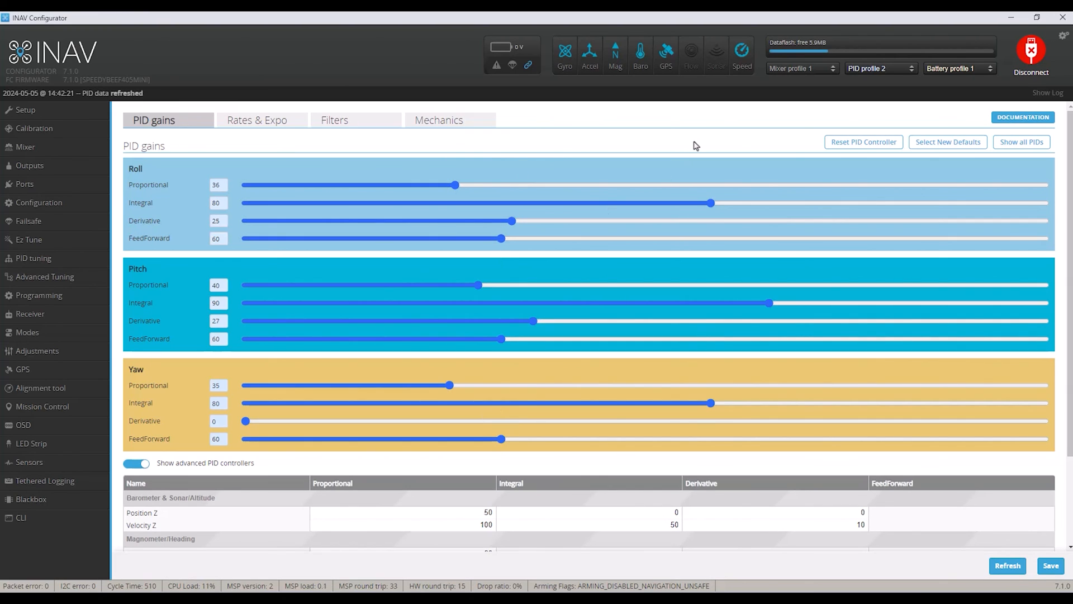
mouse_move(728, 151)
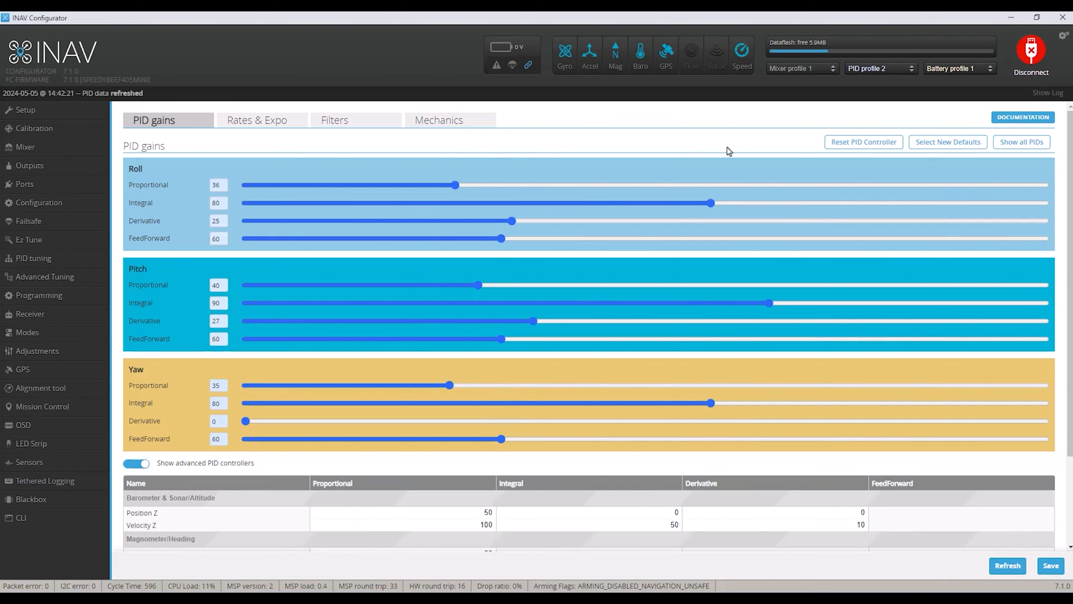
mouse_move(562, 152)
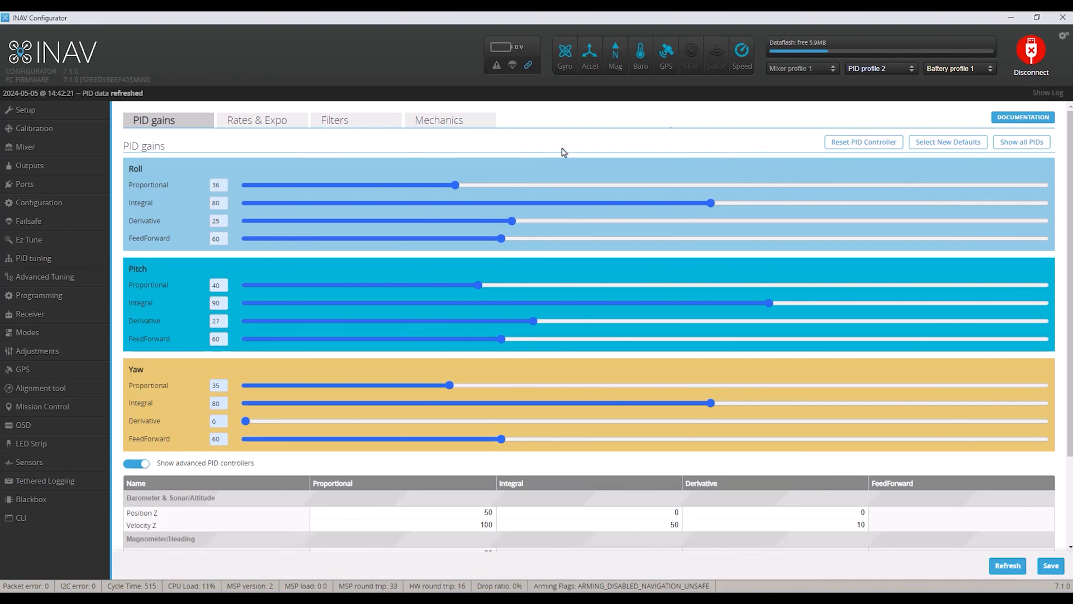
mouse_move(527, 381)
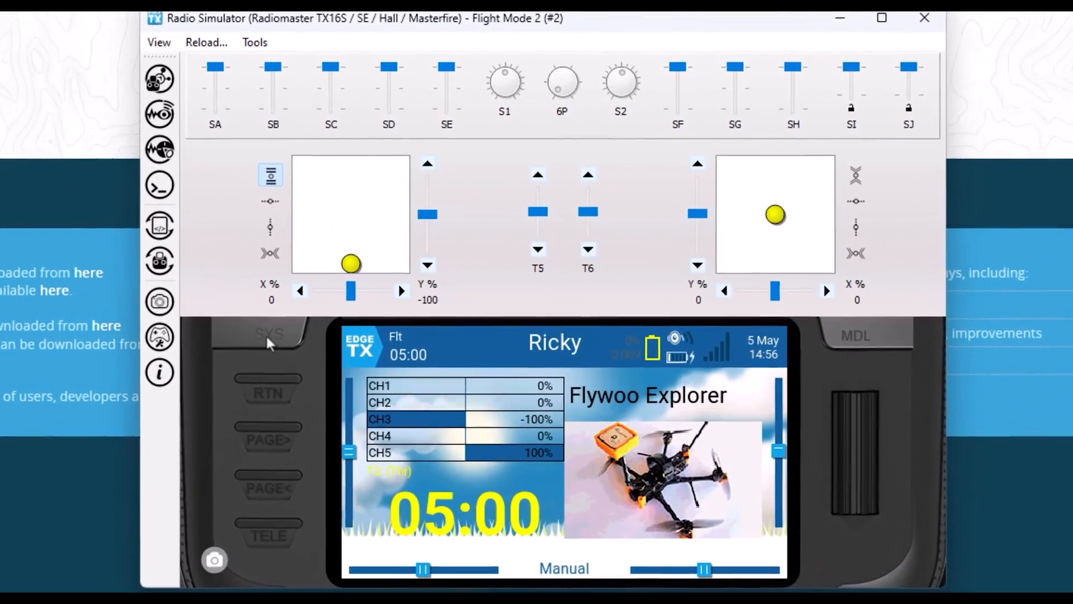
Run the radio's Stick Command Viewer, review the INAV mission load/unload gestures, and return
left_click(400, 347)
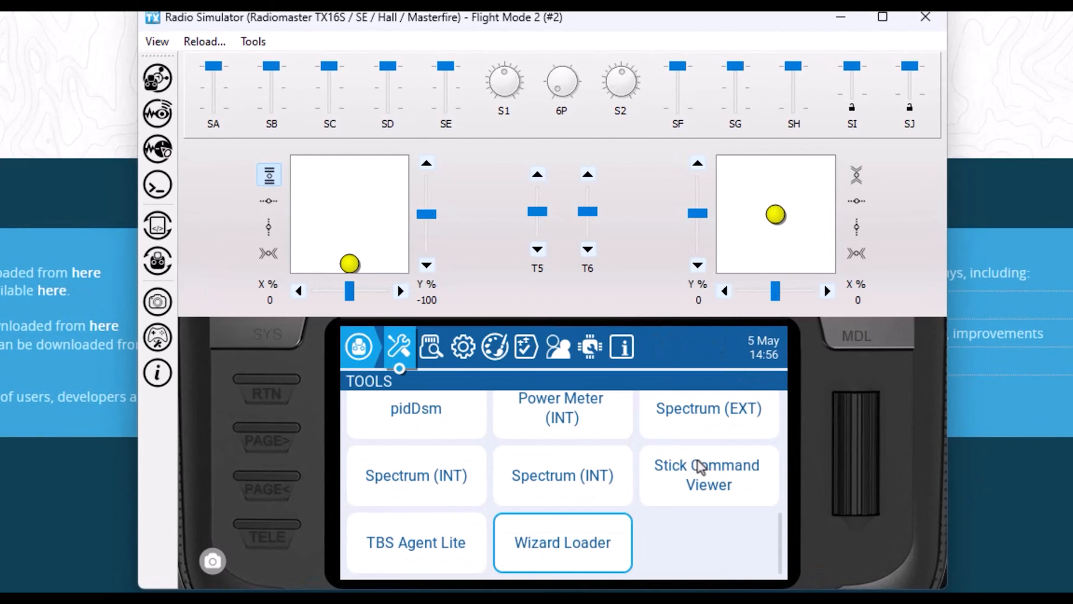
mouse_move(713, 492)
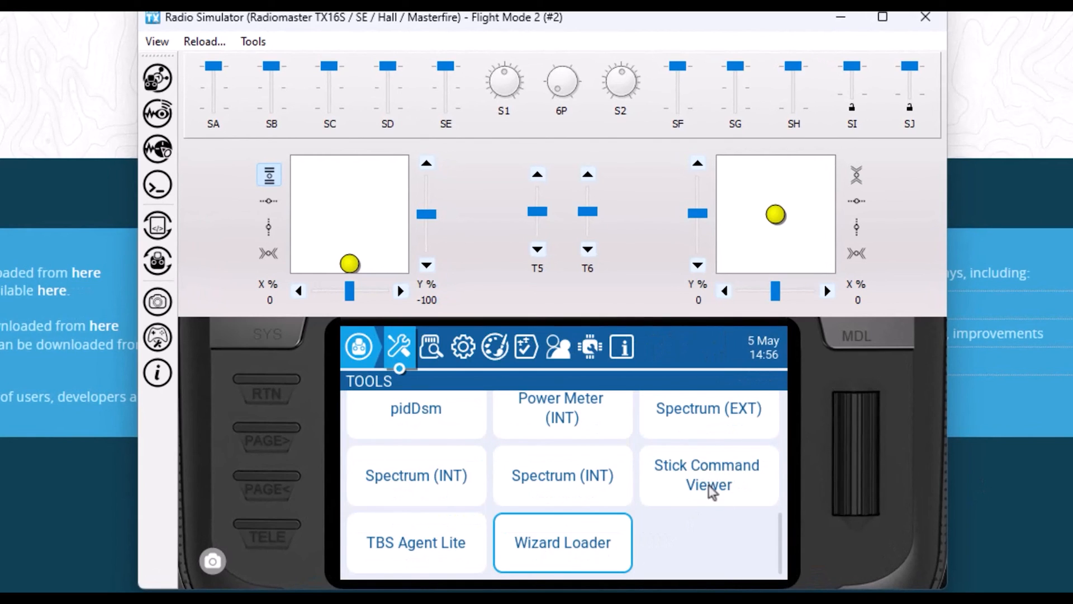
left_click(708, 475)
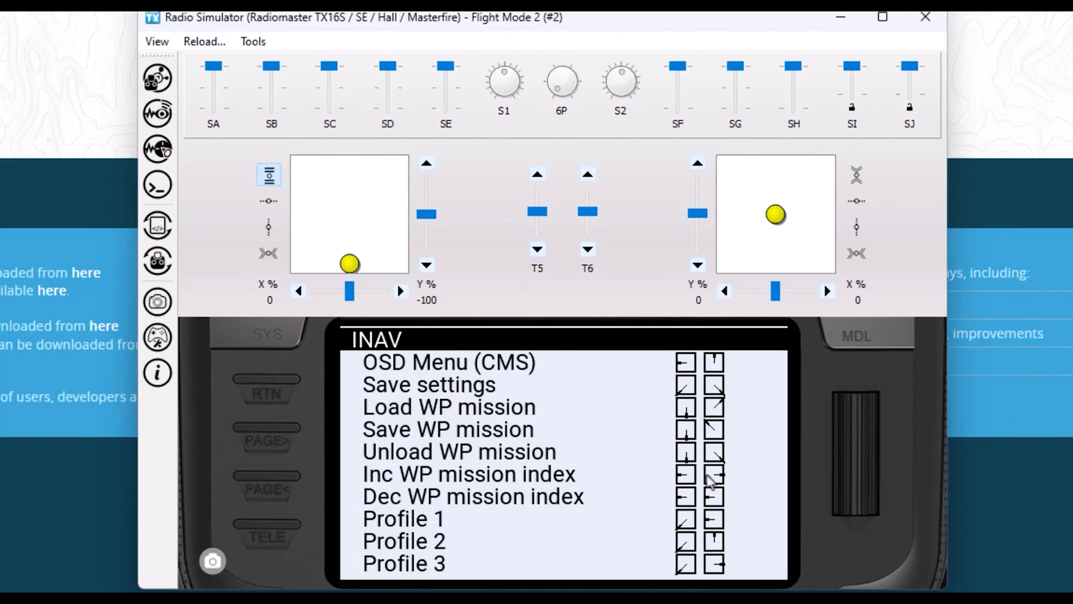
mouse_move(640, 387)
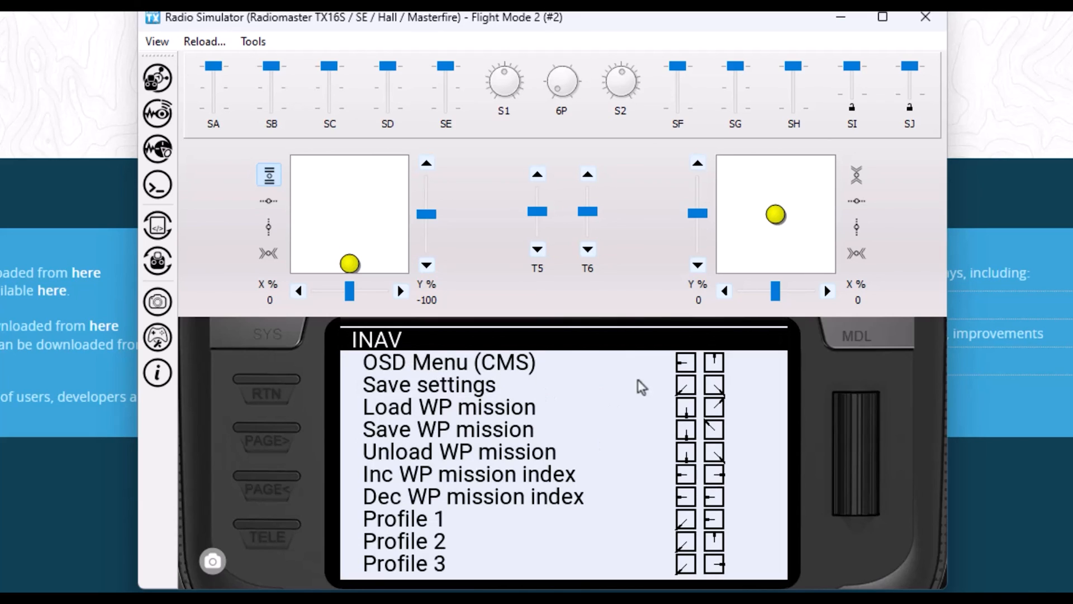
mouse_move(712, 464)
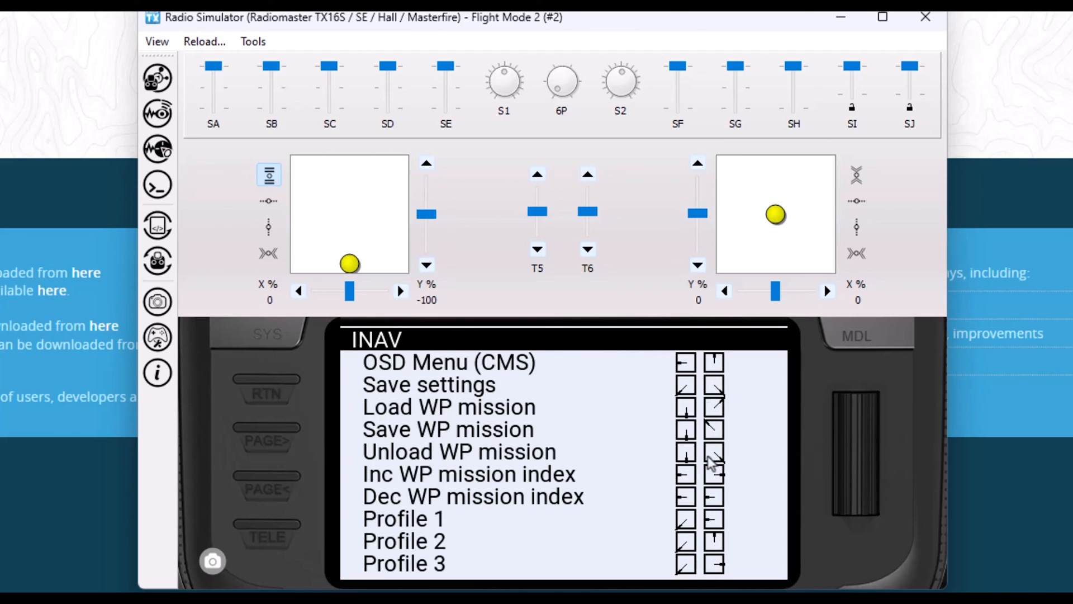
mouse_move(606, 452)
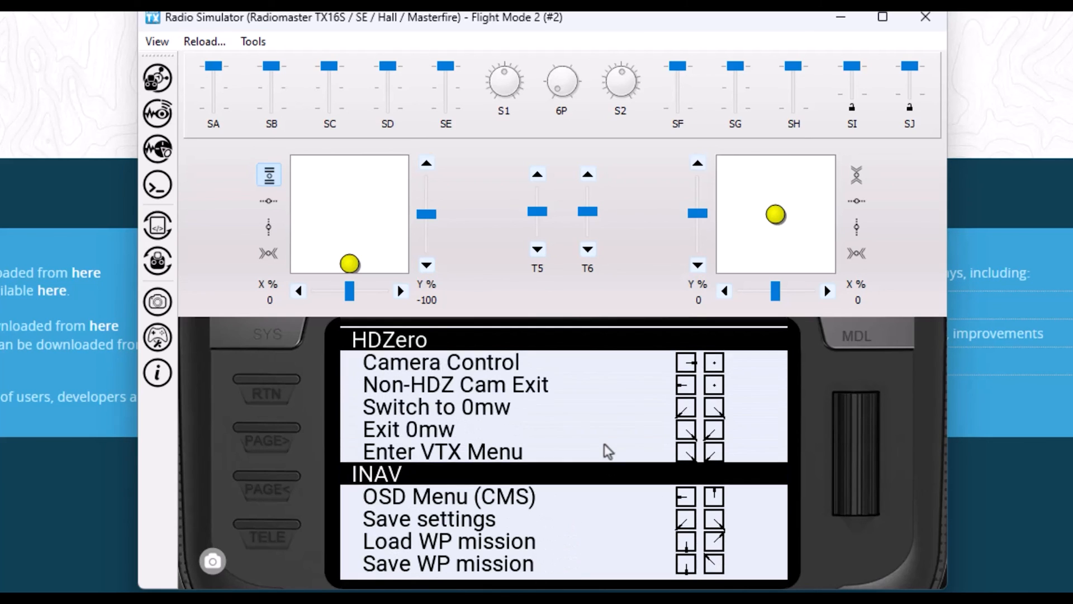
scroll("up", 3)
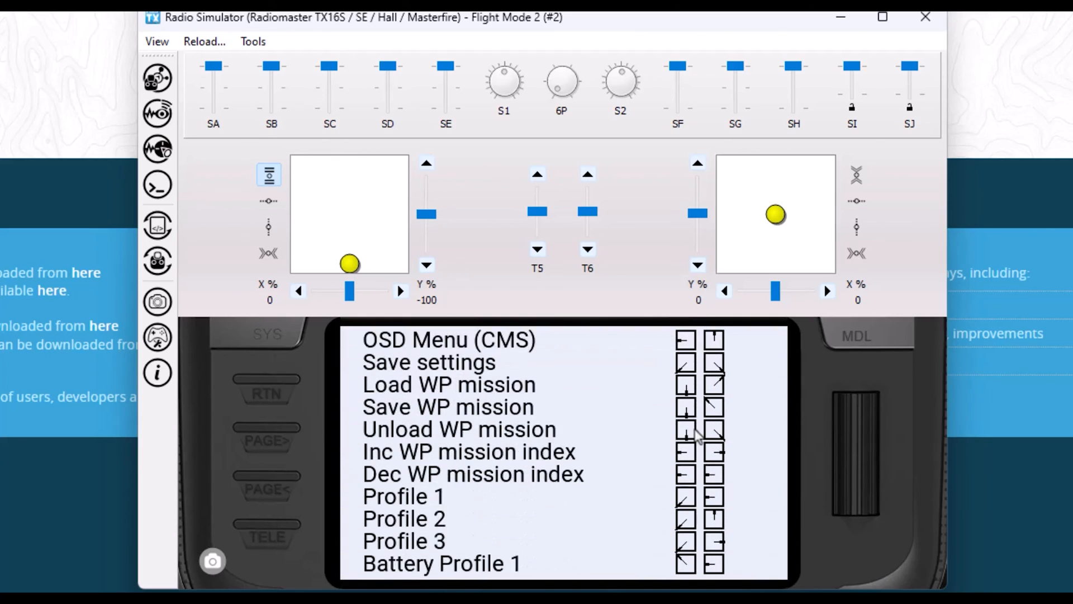
mouse_move(555, 419)
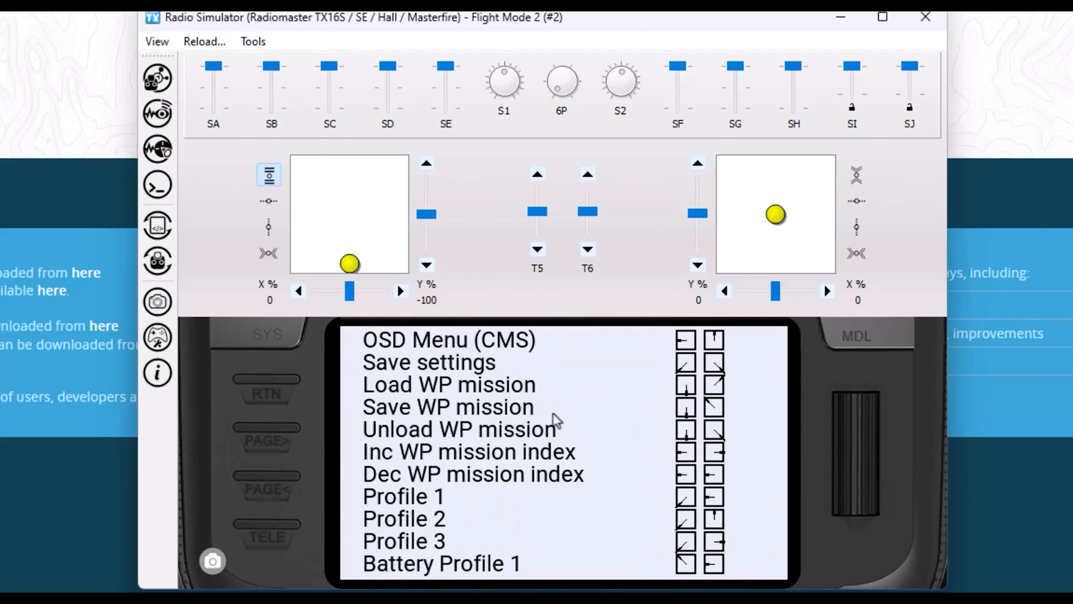
mouse_move(716, 393)
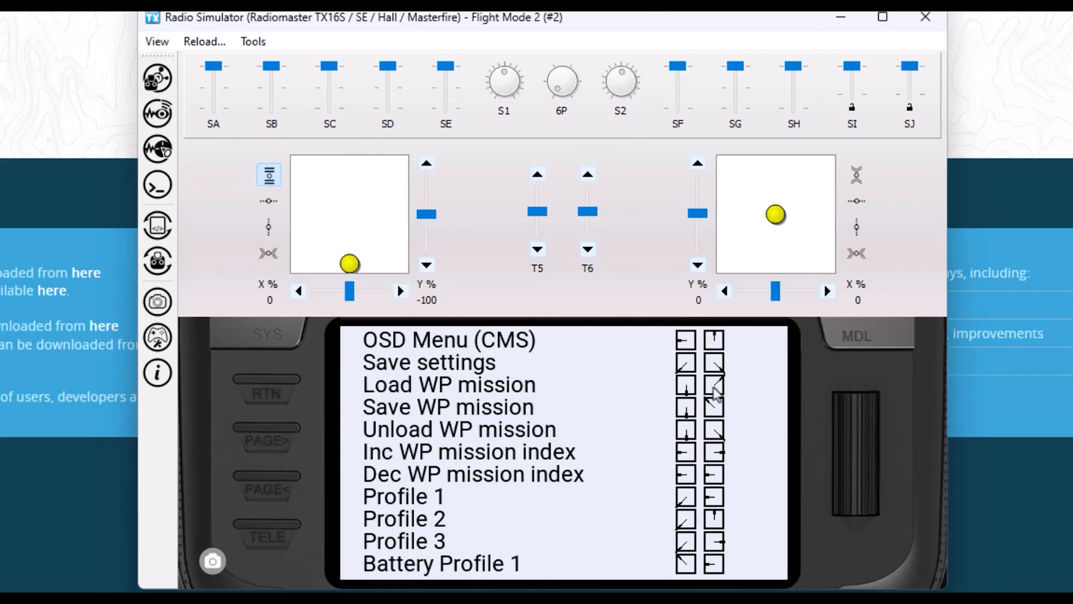
mouse_move(722, 387)
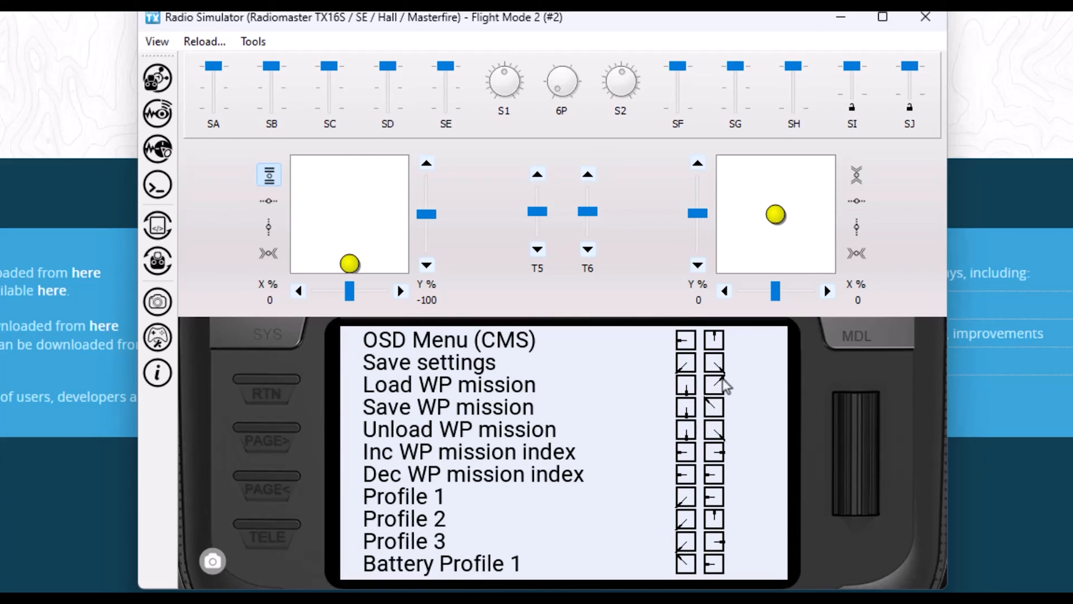
mouse_move(507, 438)
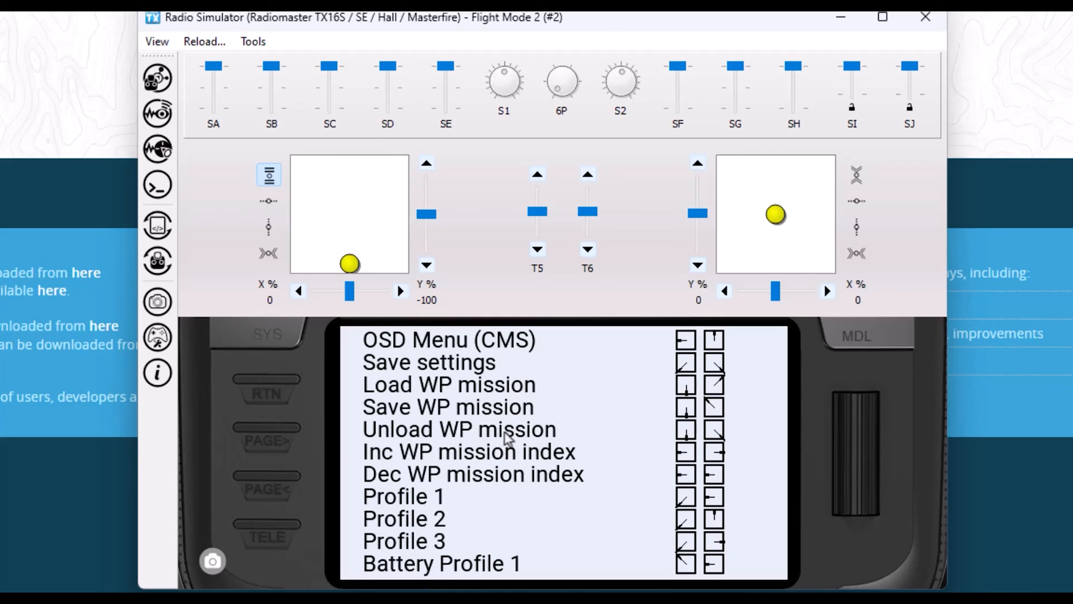
mouse_move(719, 438)
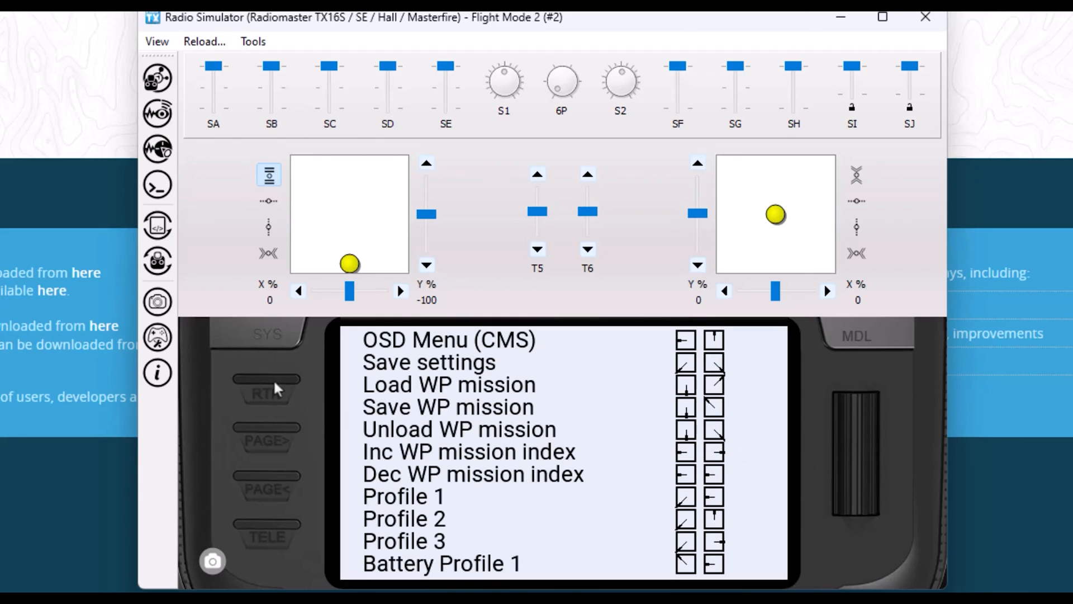
left_click(399, 345)
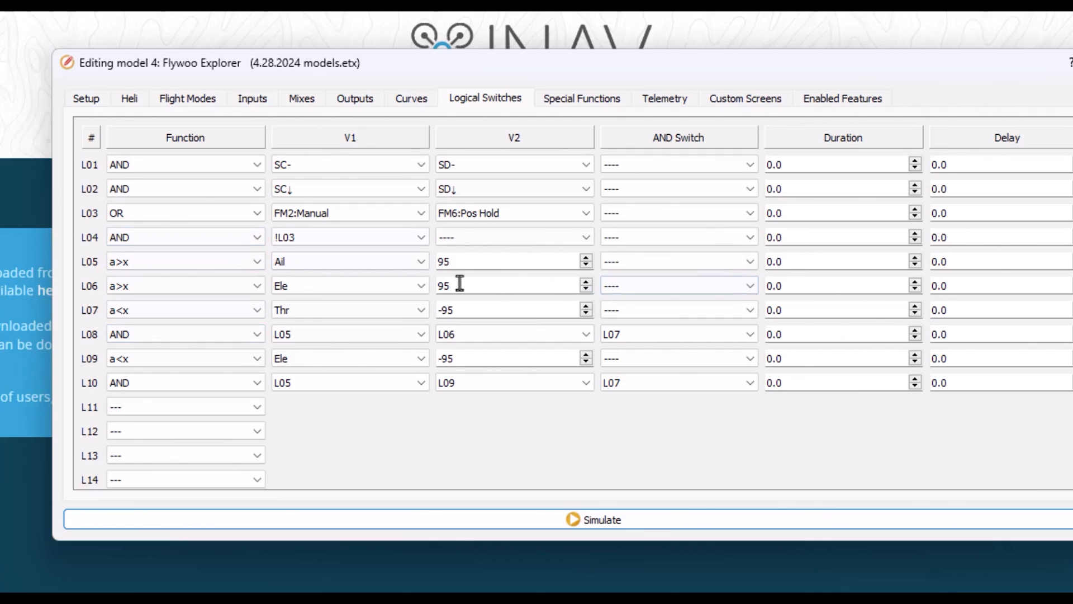
left_click(184, 260)
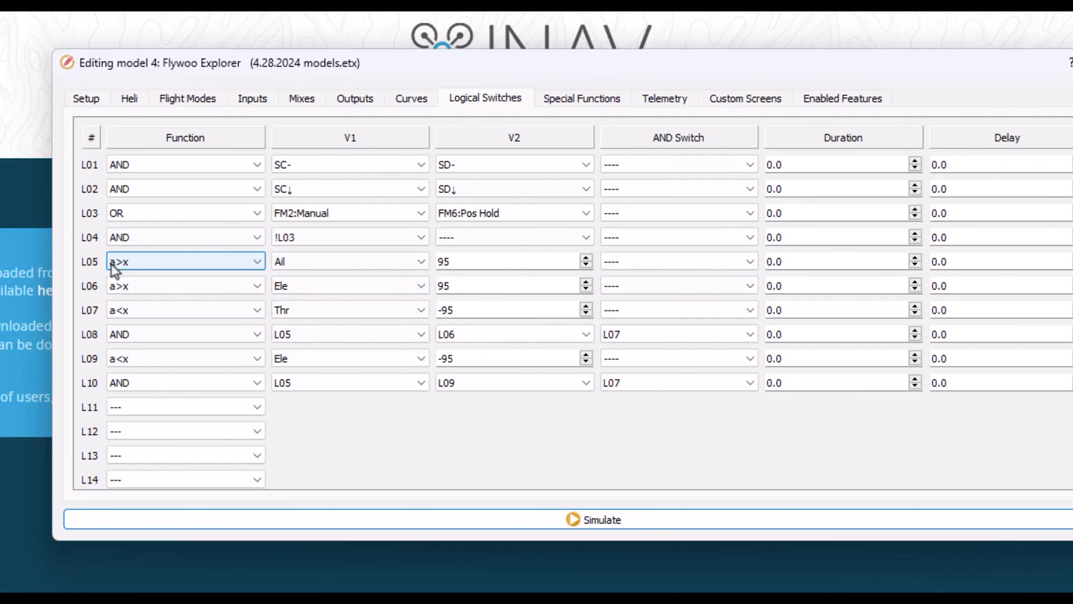
mouse_move(159, 279)
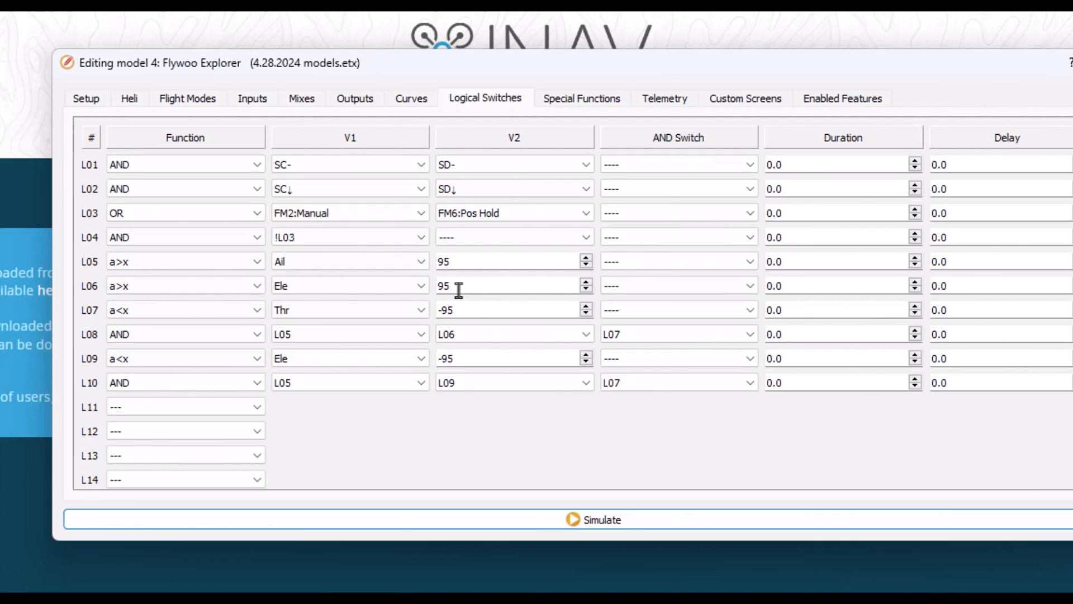
left_click(184, 310)
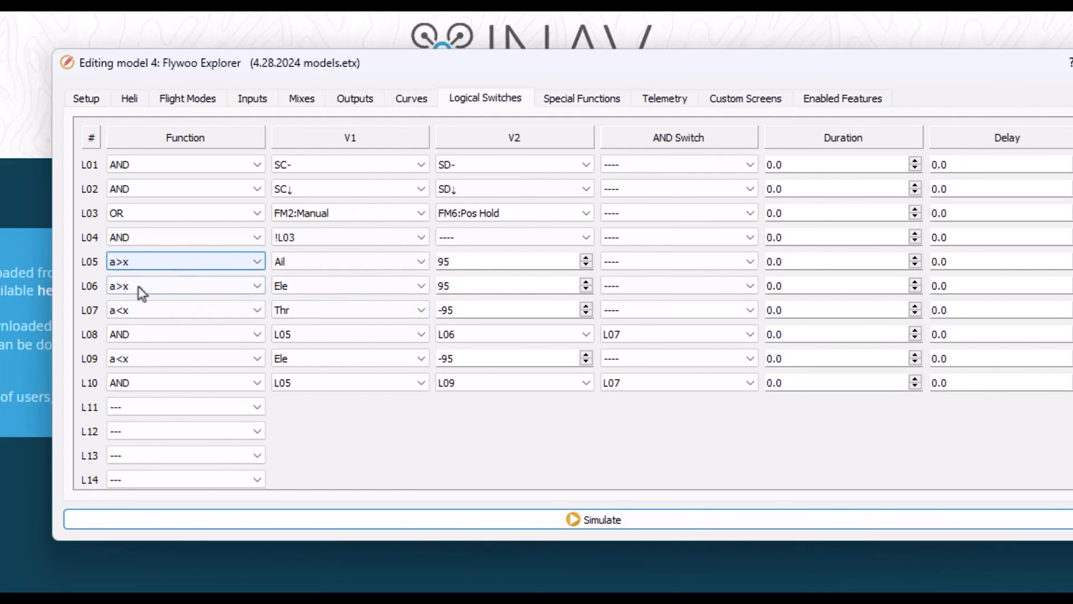
left_click(184, 334)
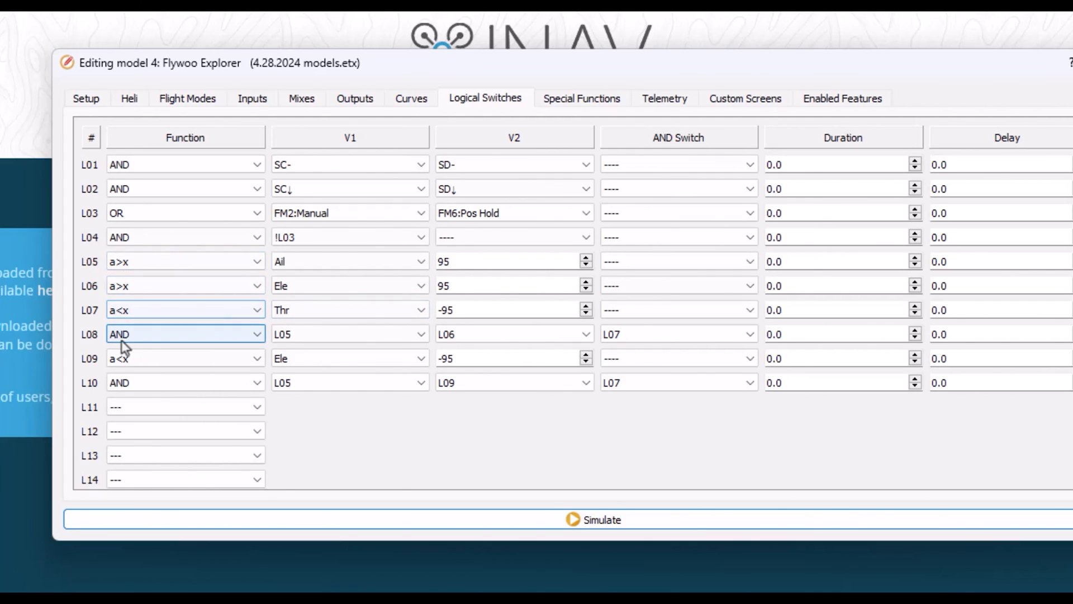
mouse_move(152, 344)
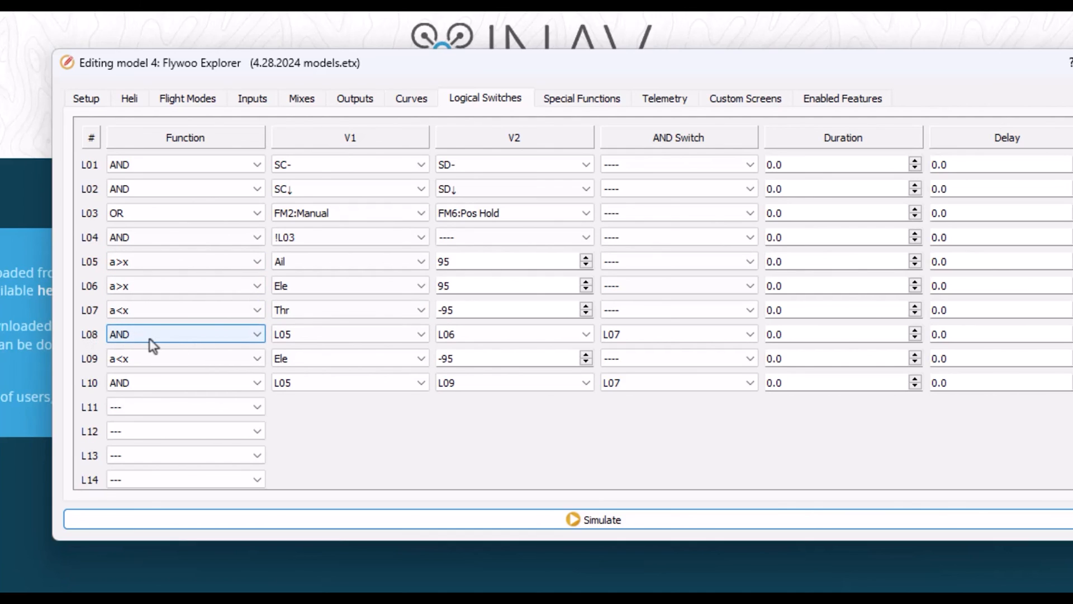
left_click(349, 335)
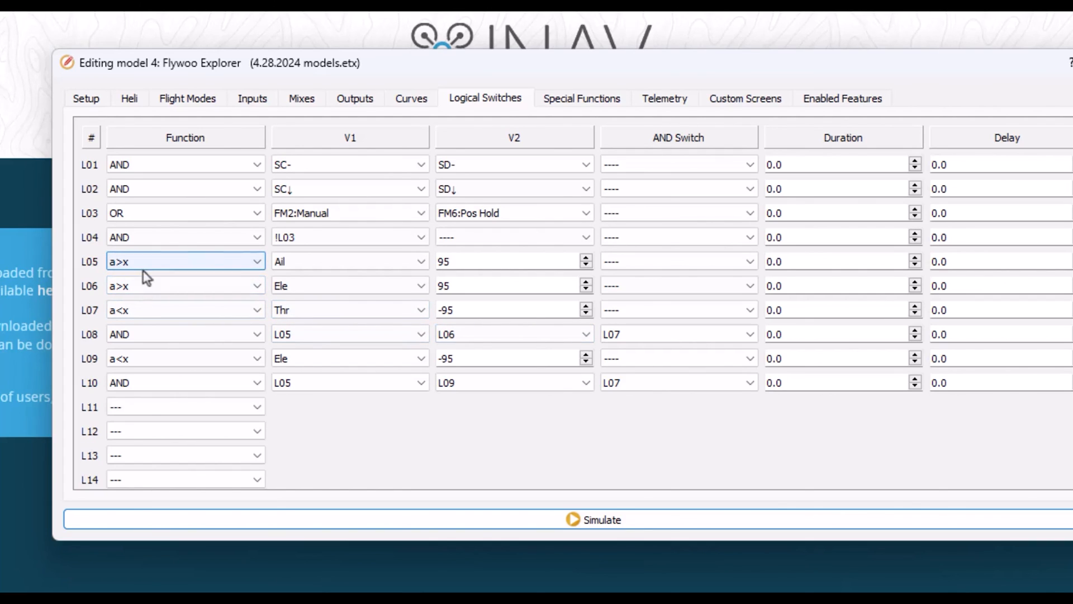
left_click(185, 334)
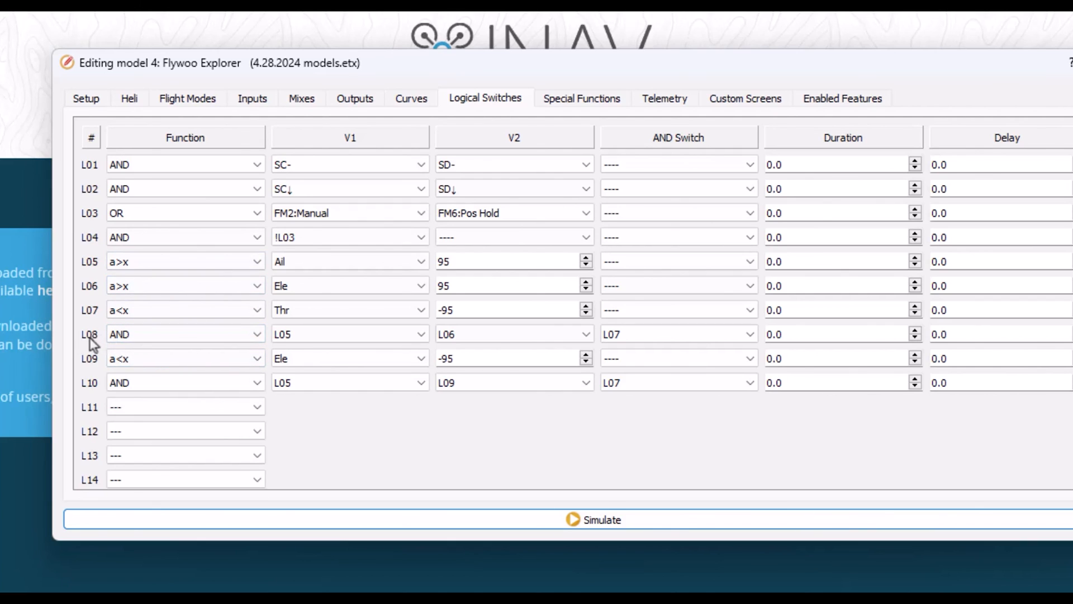
left_click(678, 335)
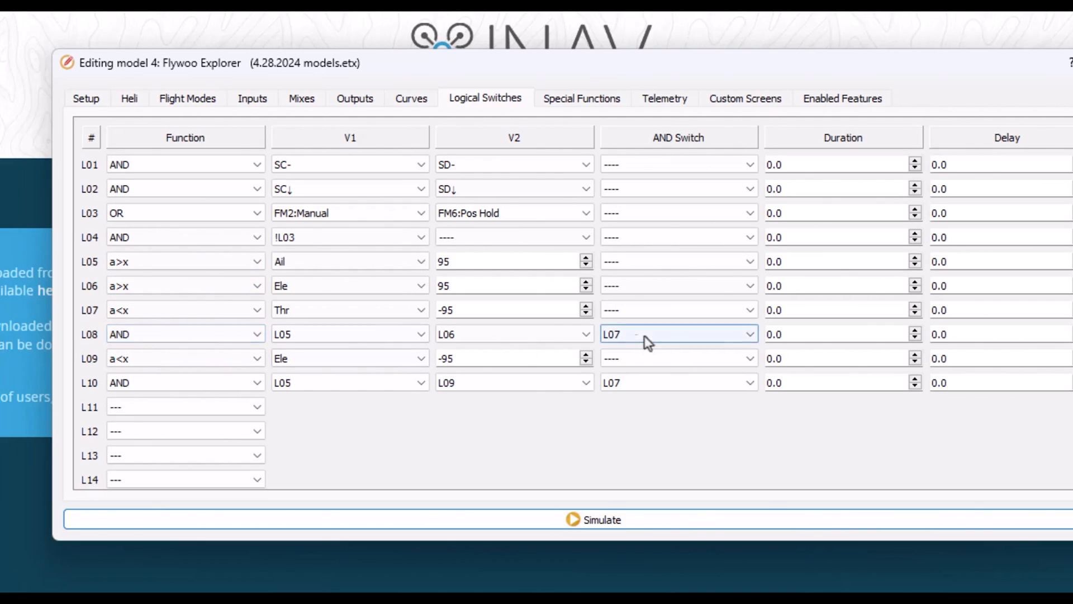
mouse_move(611, 340)
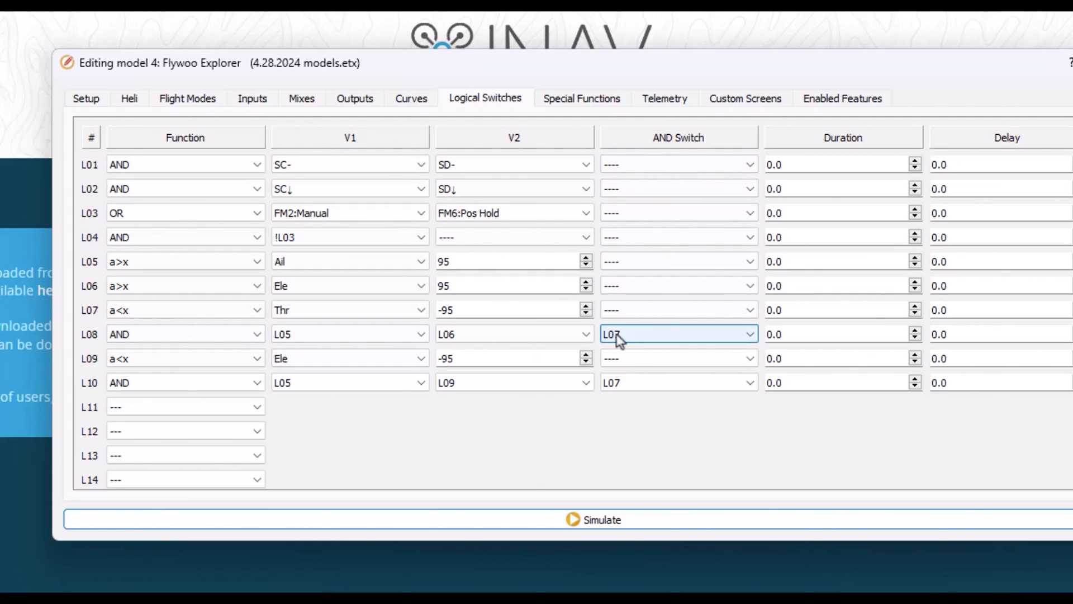
left_click(184, 310)
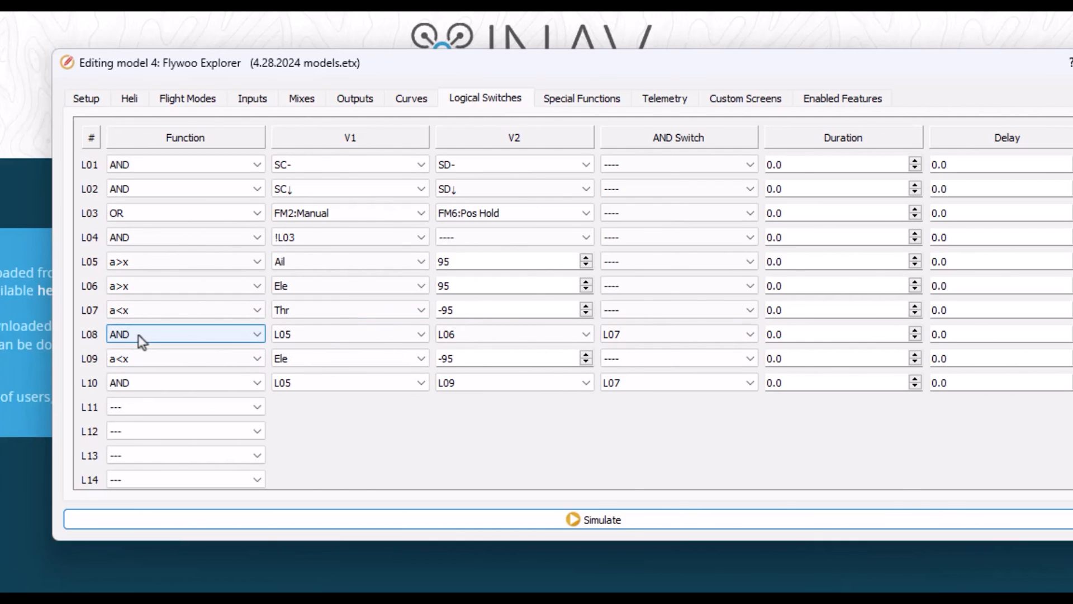
mouse_move(145, 342)
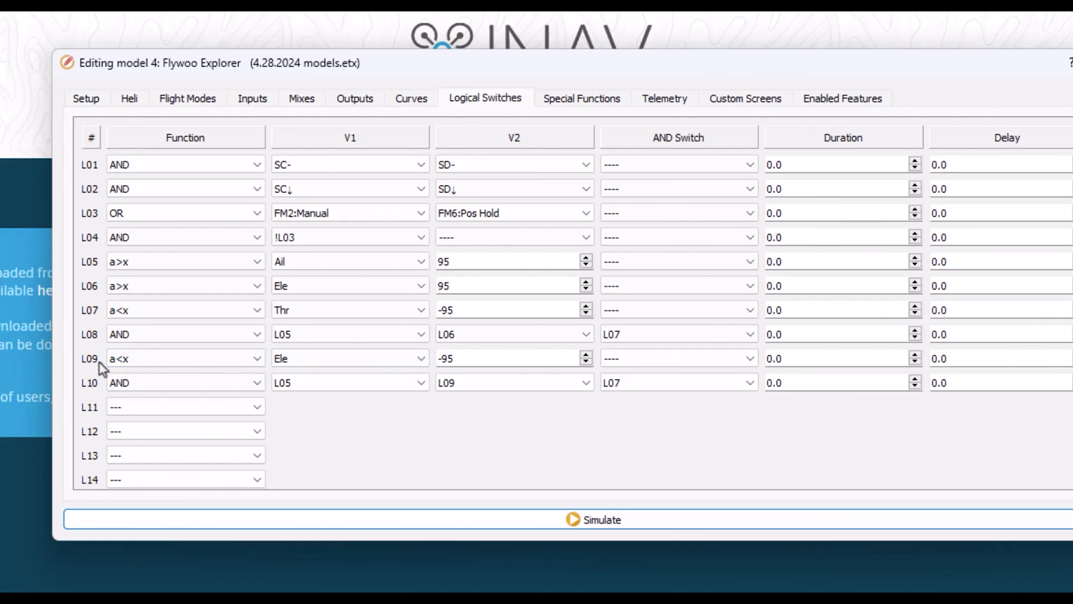
mouse_move(99, 397)
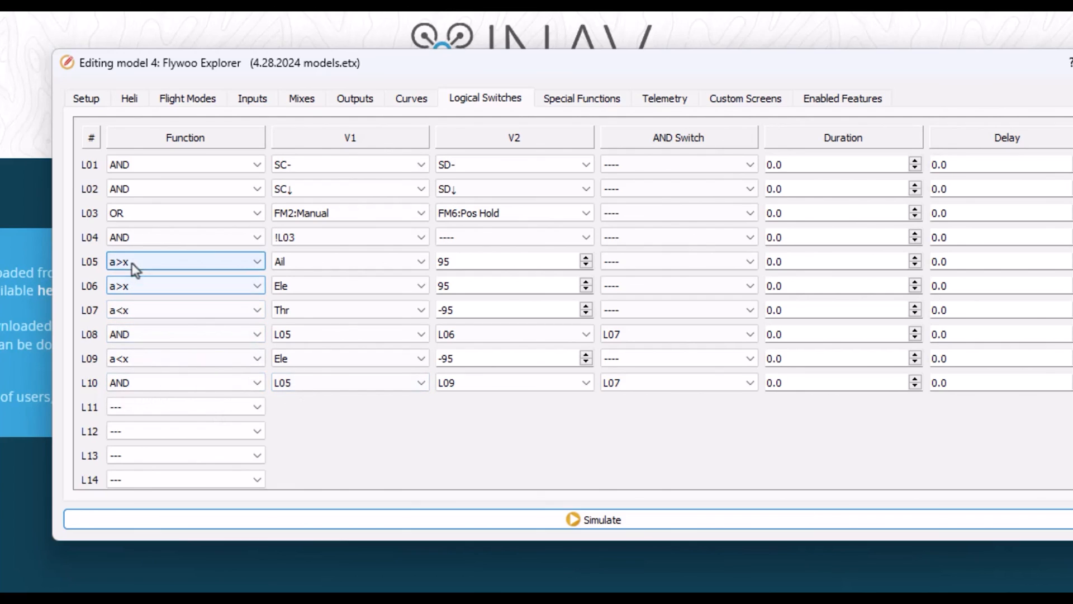
left_click(350, 382)
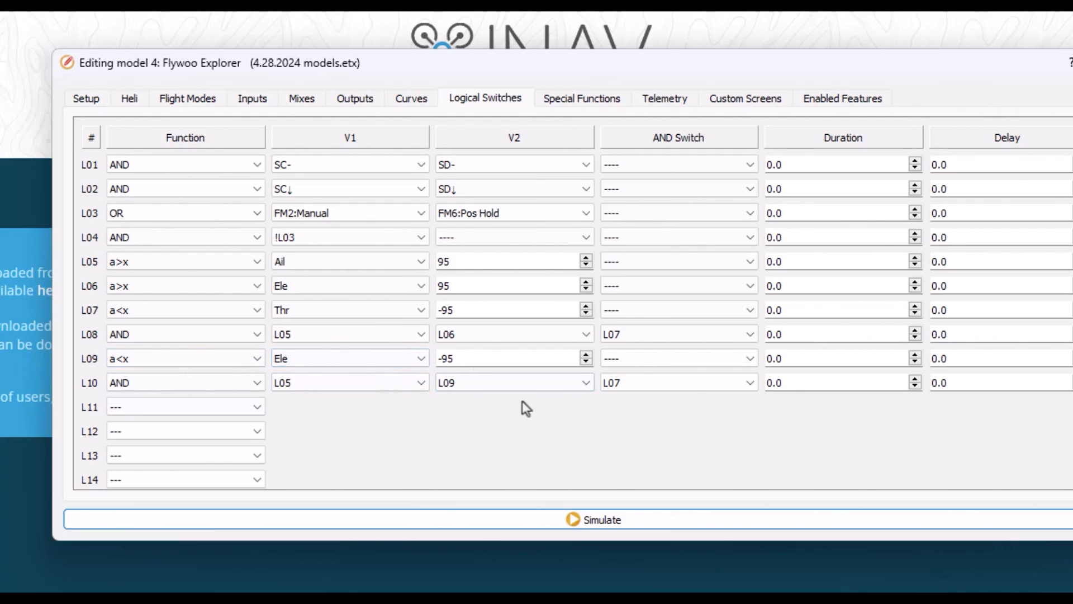
left_click(677, 383)
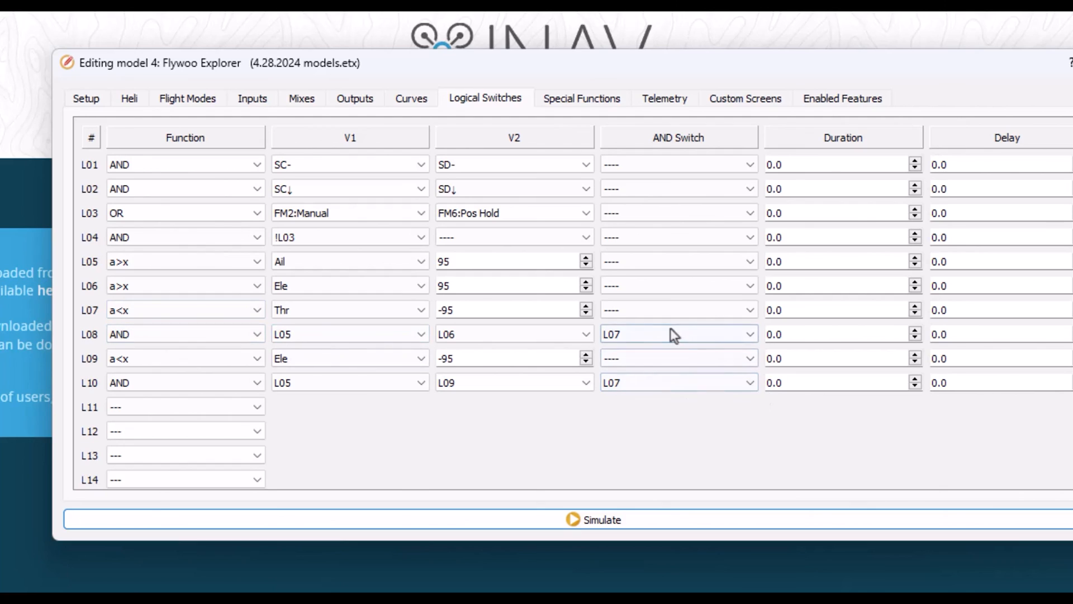
left_click(678, 383)
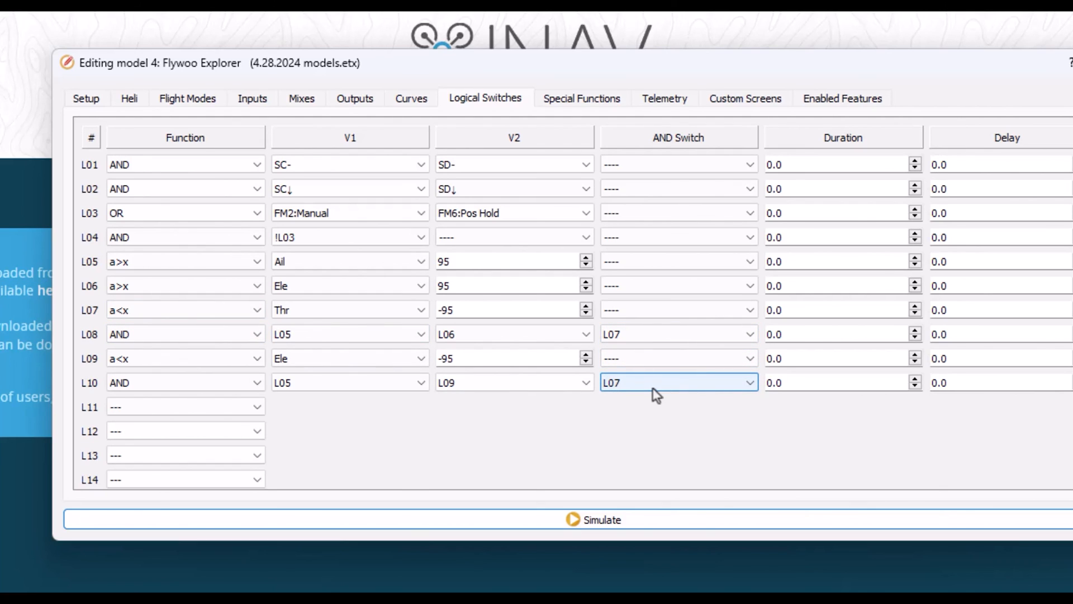